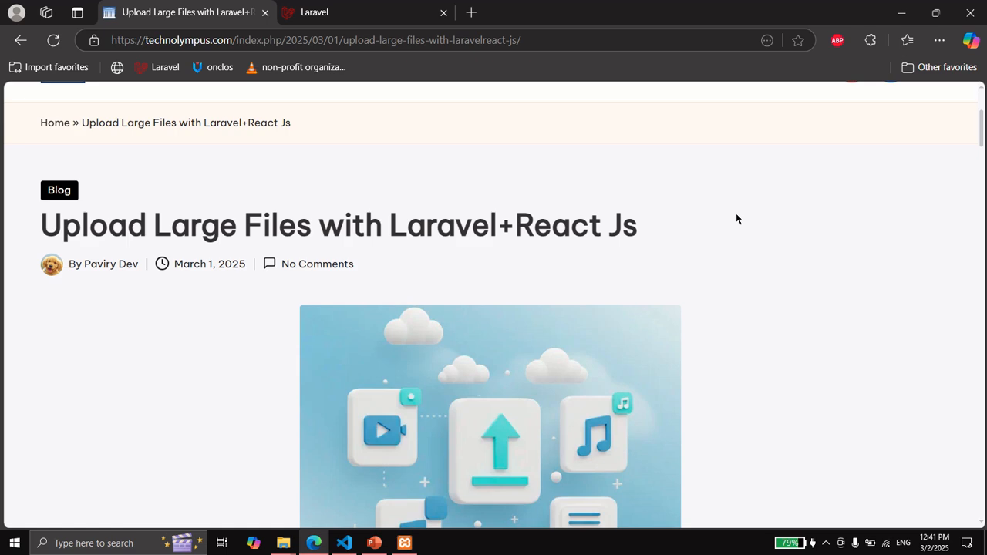
Scroll the tutorial down through Chunk files to the Set up React Js install command
scroll(down, 3)
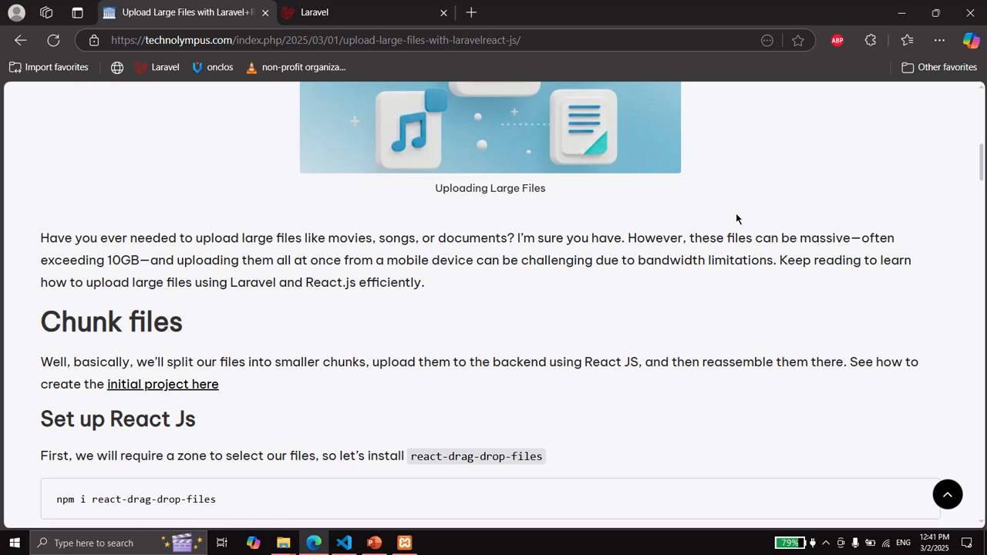
mouse_move(743, 281)
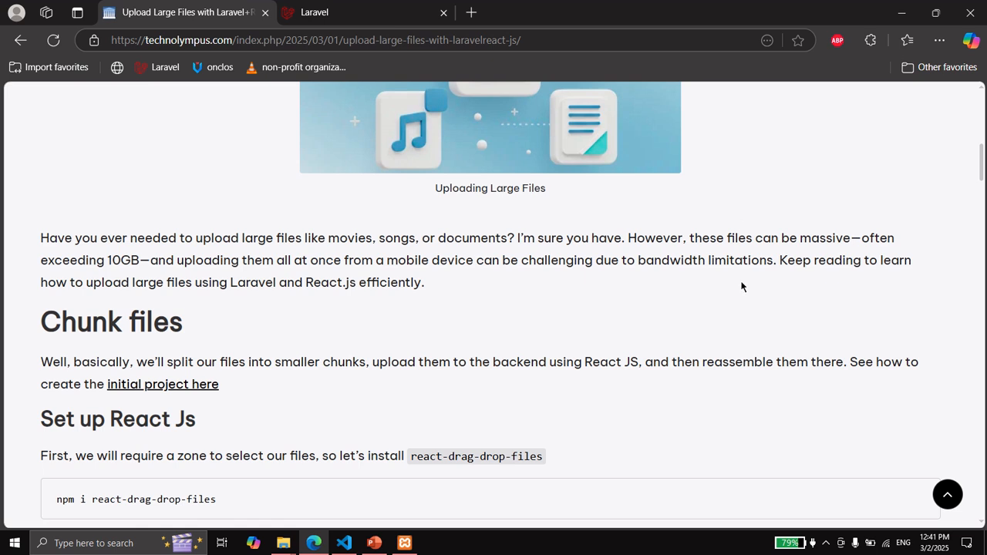
scroll(down, 3)
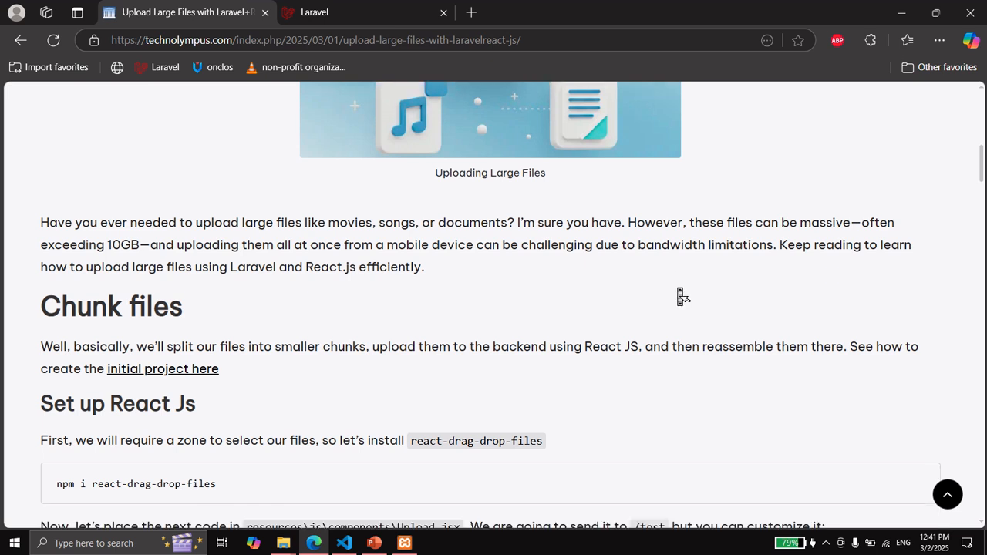
scroll(down, 3)
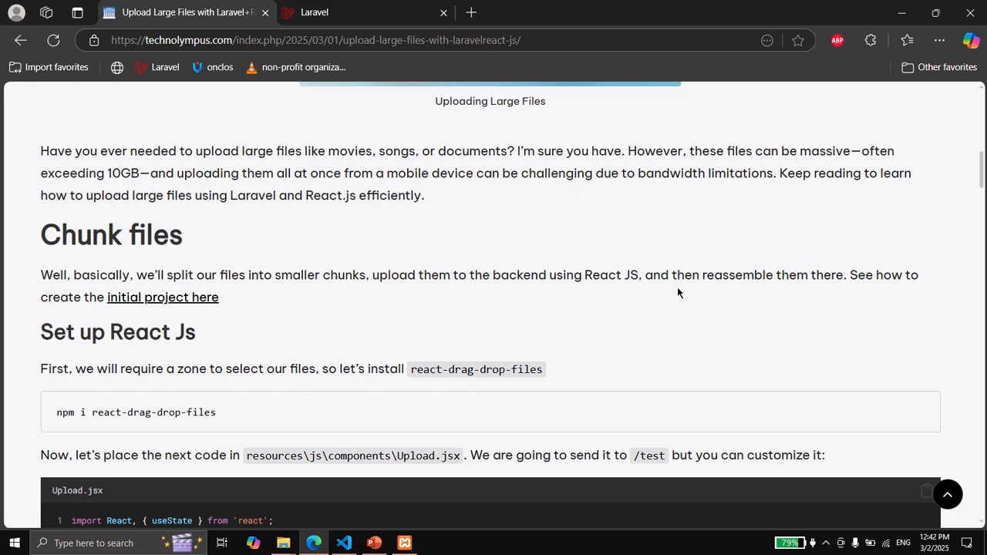
scroll(down, 3)
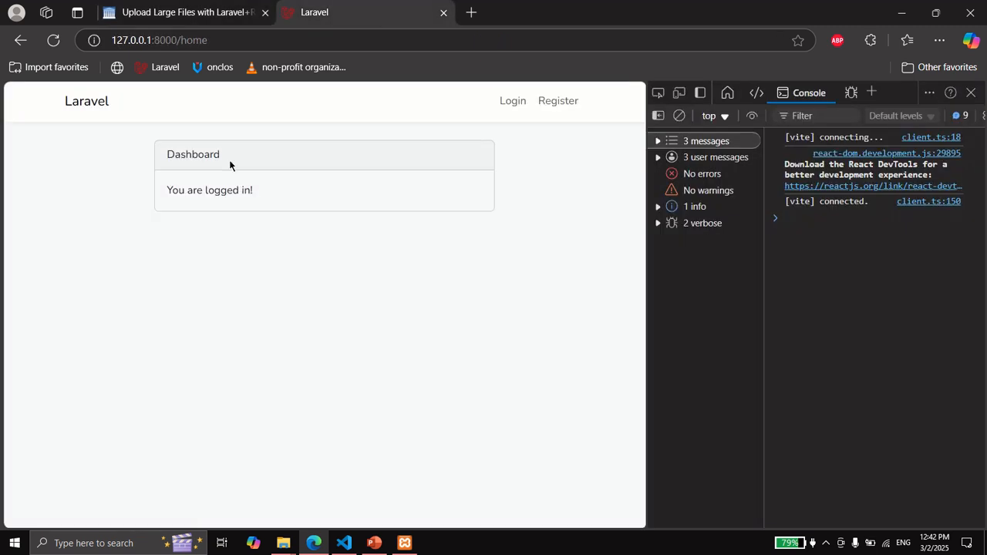
mouse_move(370, 236)
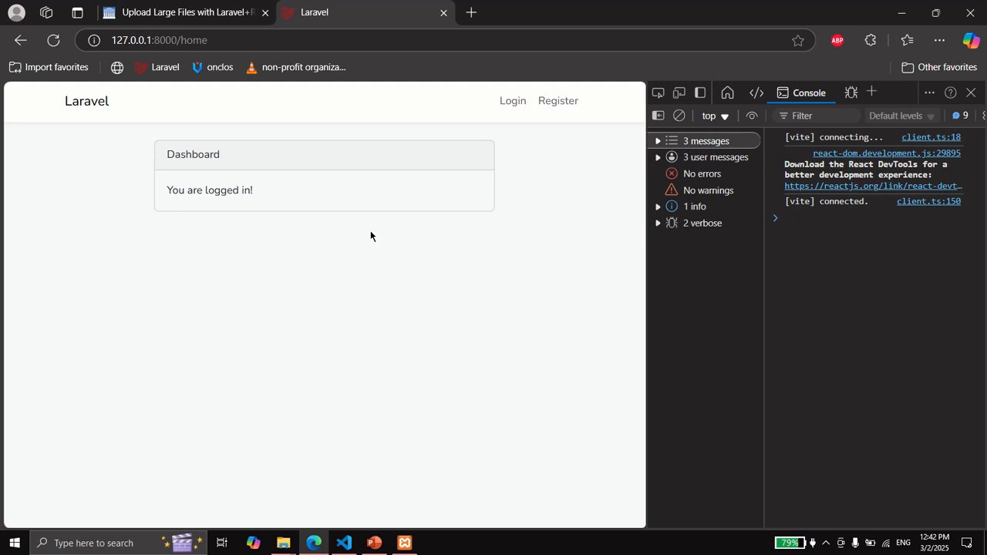
mouse_move(87, 102)
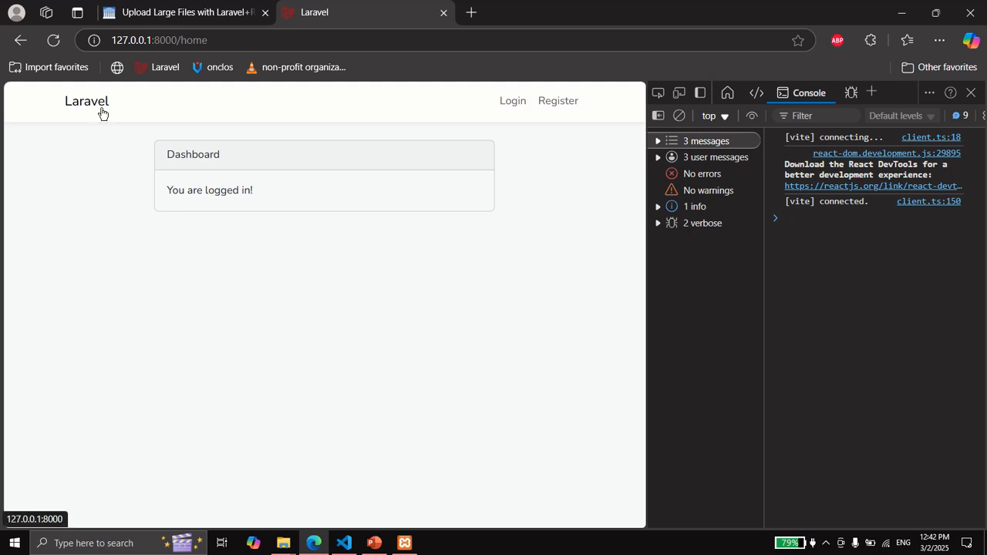
Switch to the Laravel app tab to confirm the dashboard is logged in
click(185, 12)
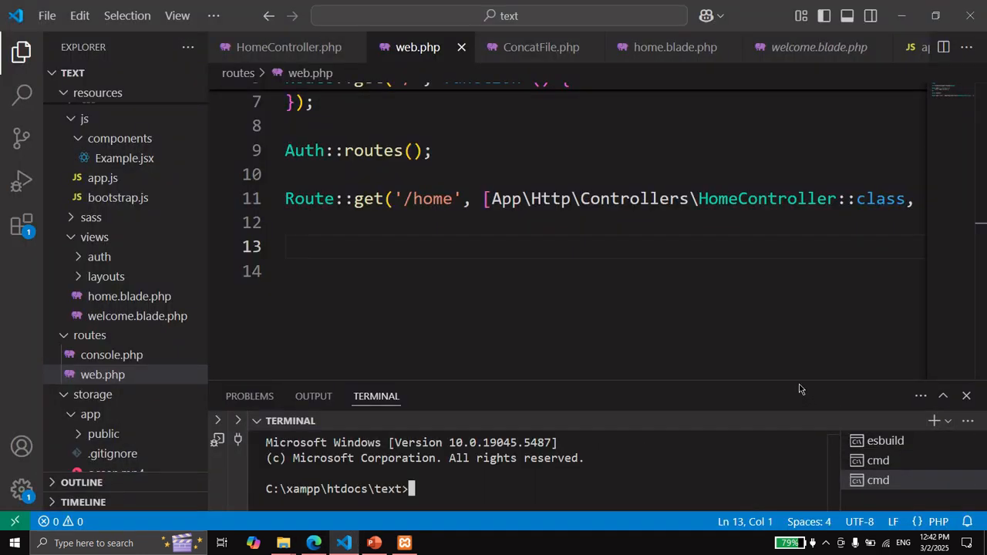
Run 'npm i react-drag-drop-files' in the project terminal
text(npm i react-drag-drop-files)
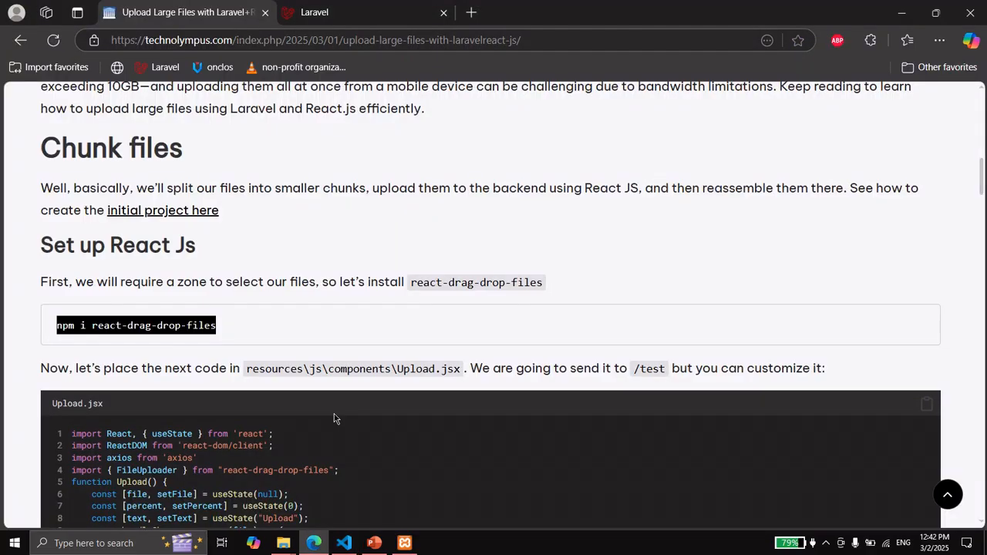
Scroll the tutorial down to the Upload.jsx code listing
scroll(down, 3)
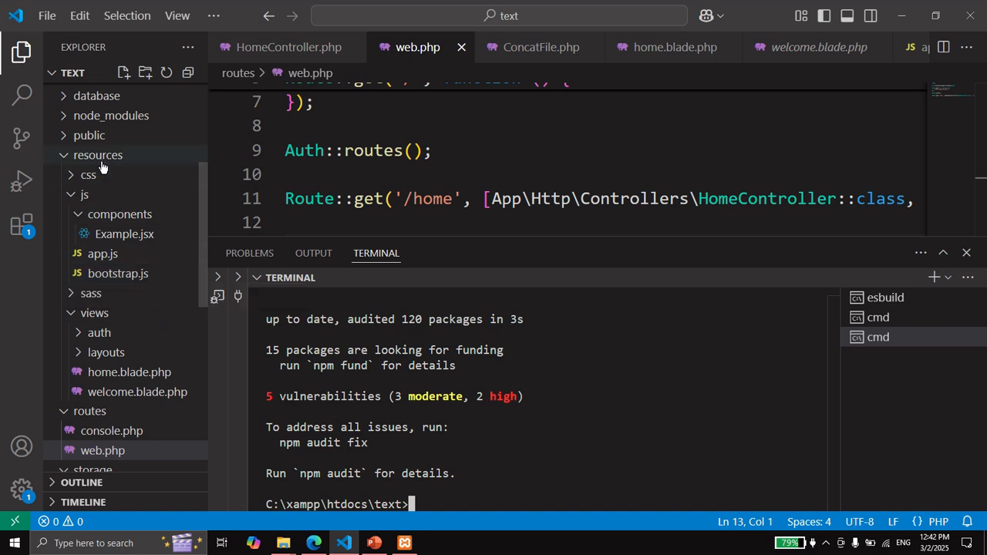
mouse_move(129, 228)
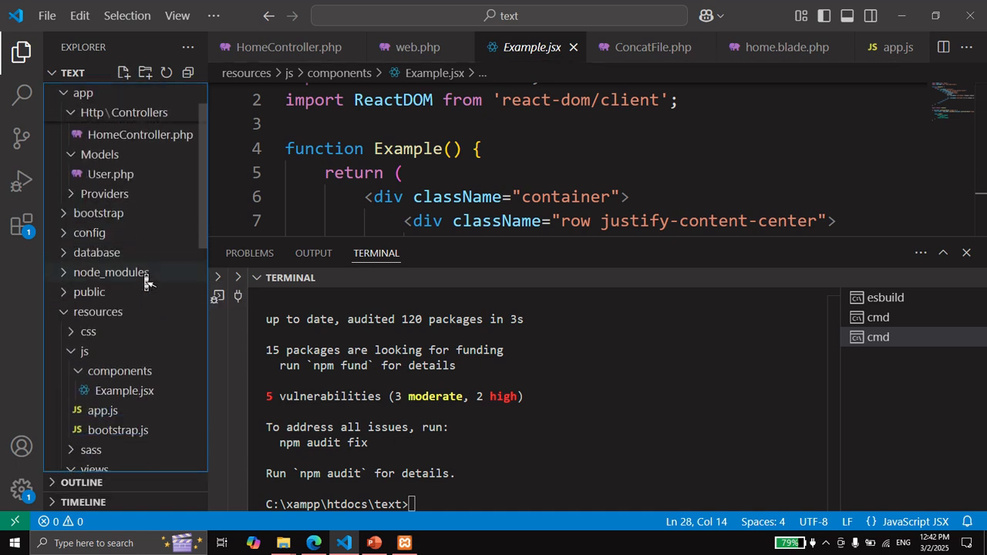
Create Upload.jsx in resources/js/components with the tutorial code and check the terminals
click(123, 72)
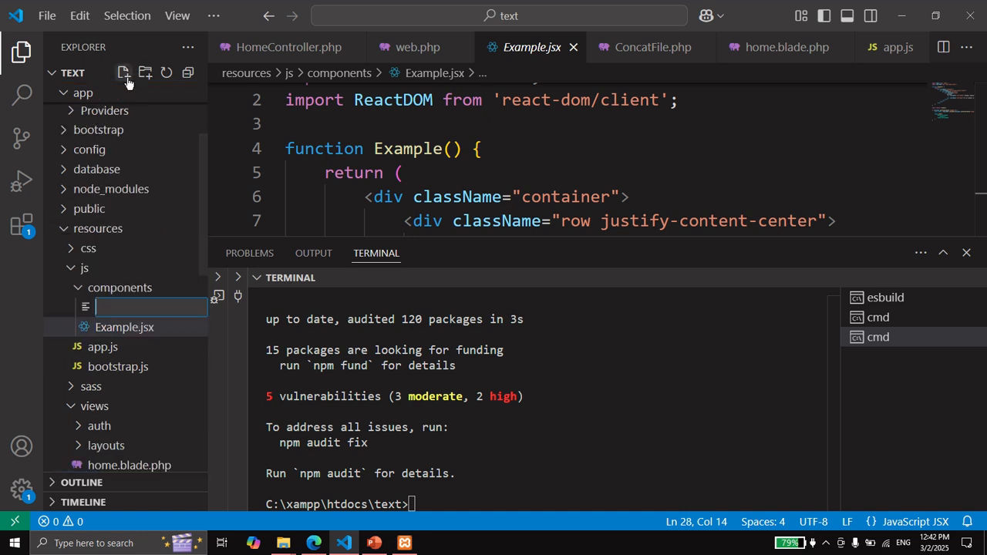
text(Upload.jsx)
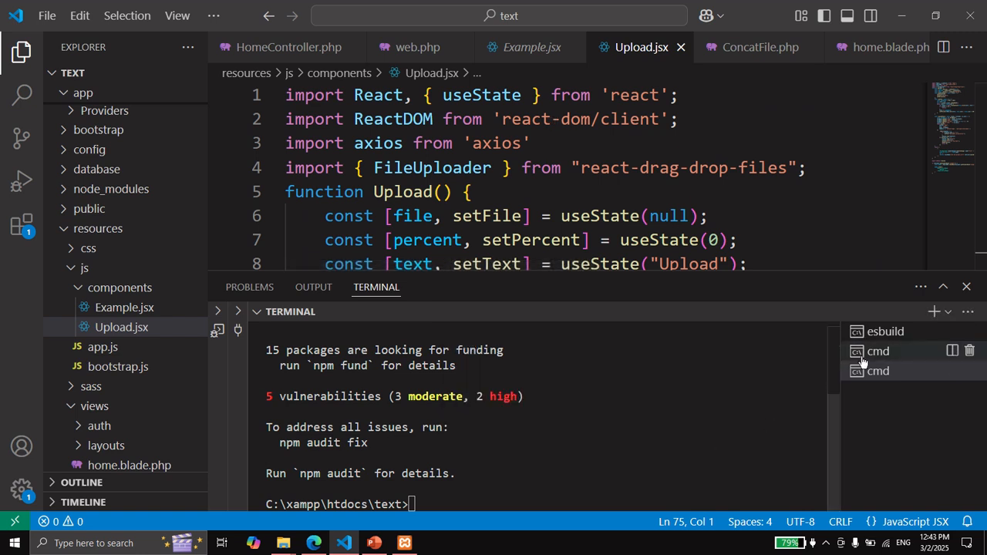
click(885, 330)
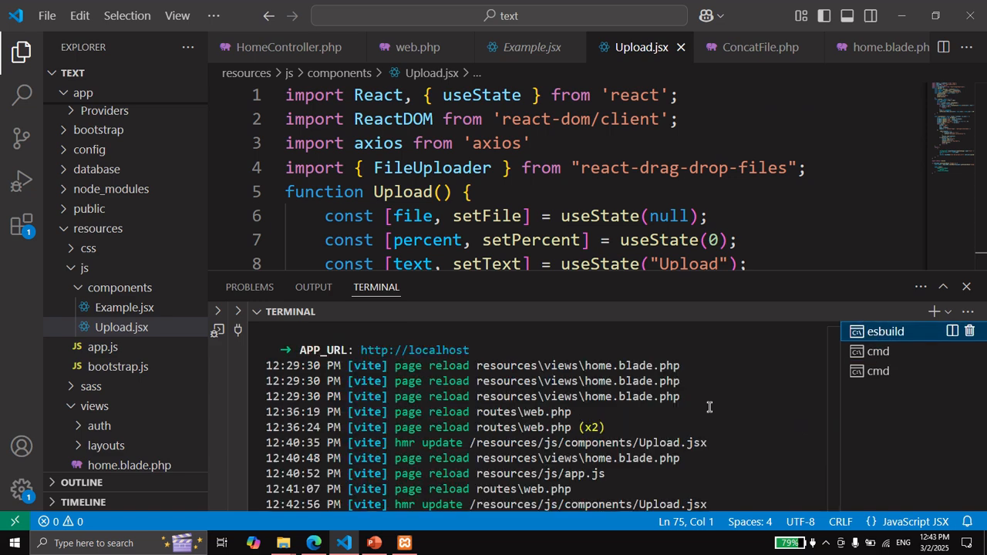
click(878, 370)
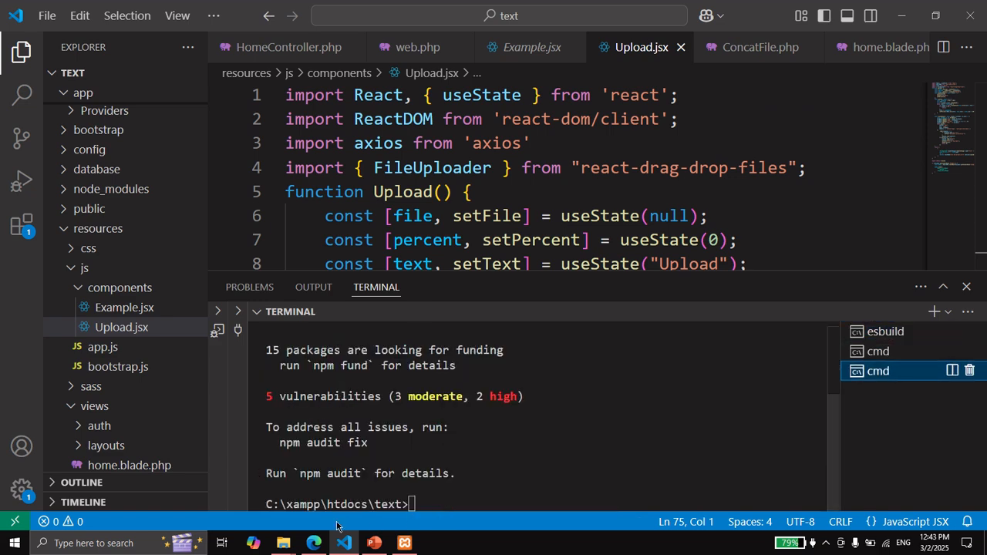
click(313, 543)
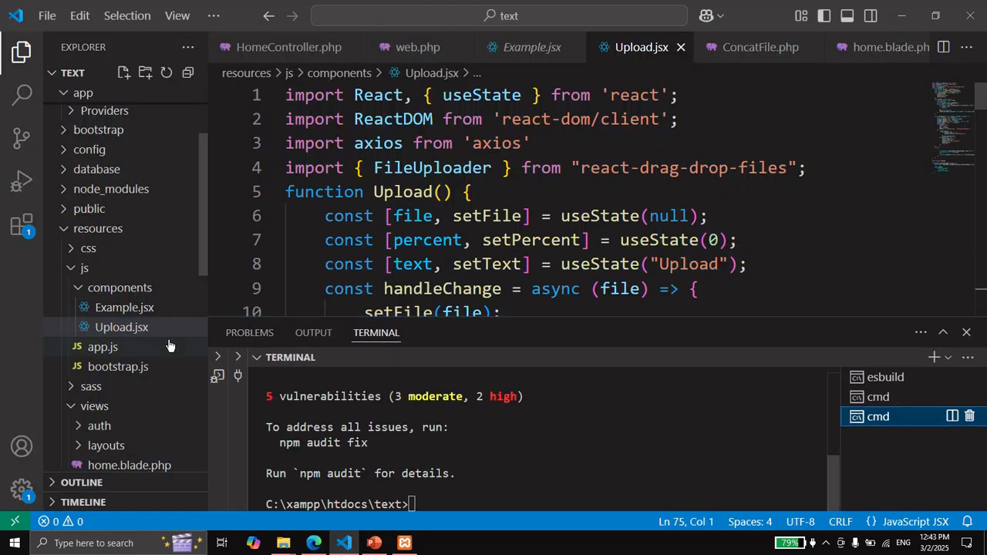
Add import './components/Upload'; to app.js
click(102, 345)
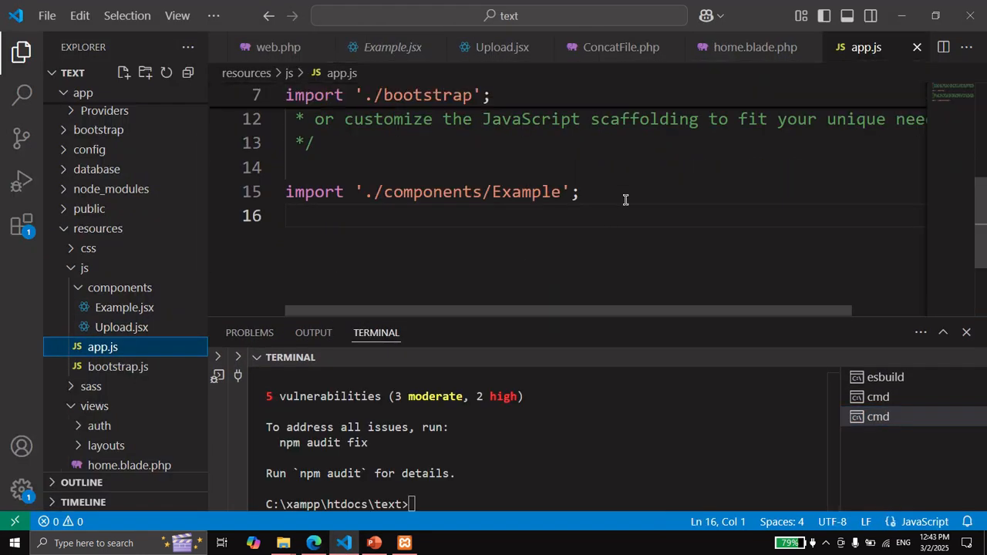
text(import '.)
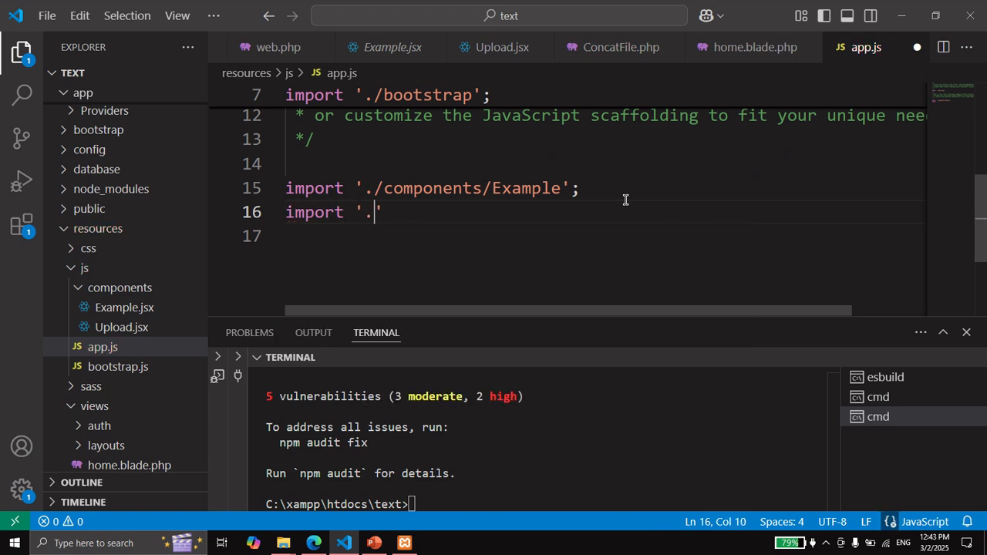
text(/components)
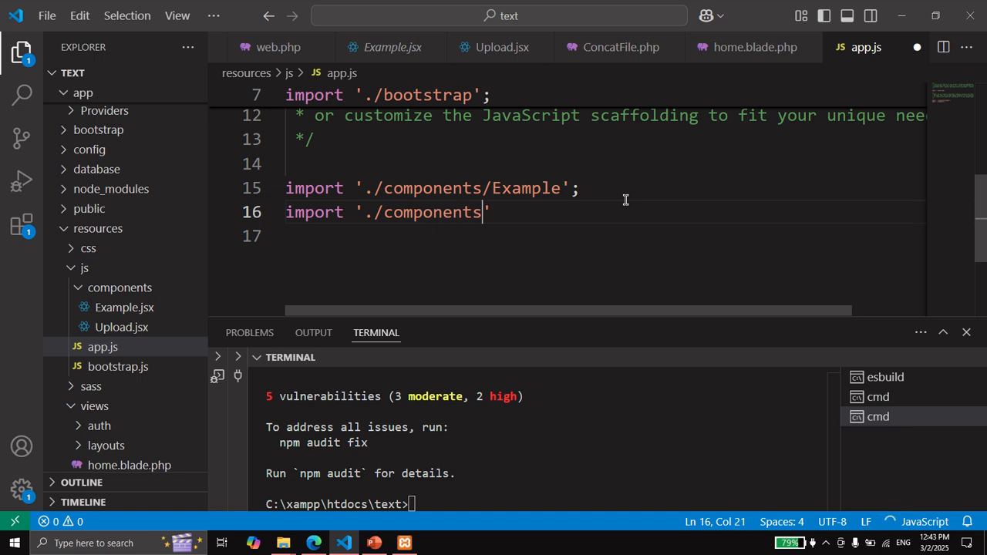
text(/Upload)
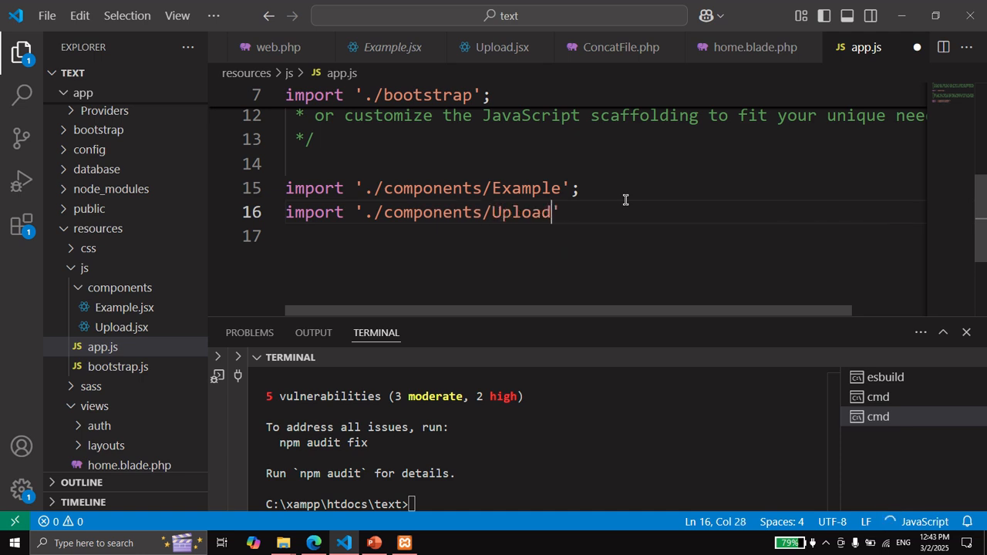
text(;)
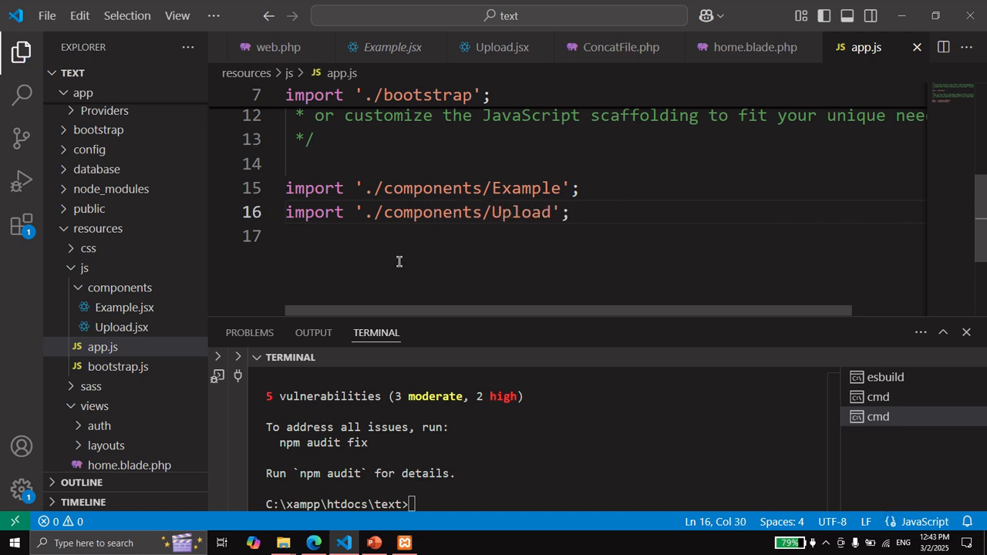
Mount the Upload component on getElementById('upload') in Upload.jsx
click(121, 327)
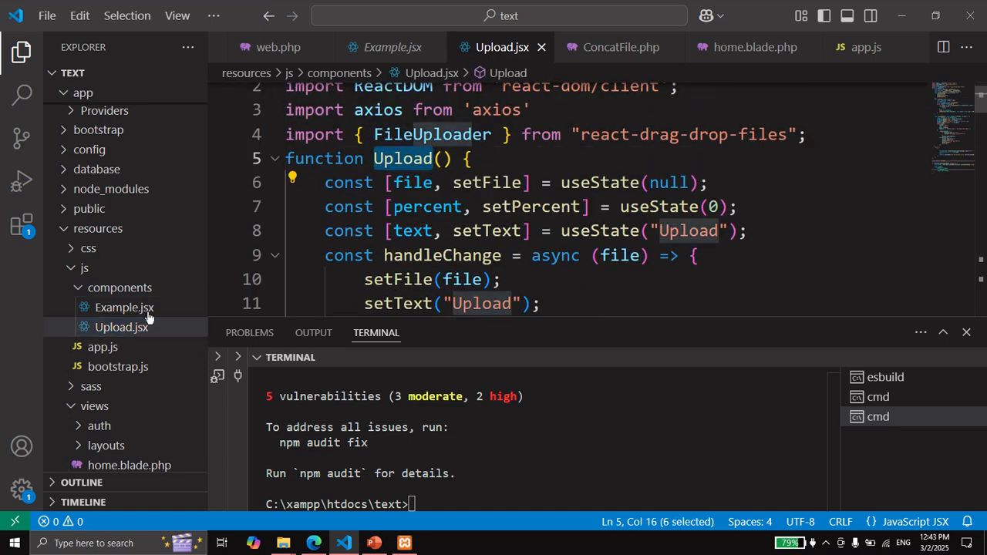
scroll(down, 3)
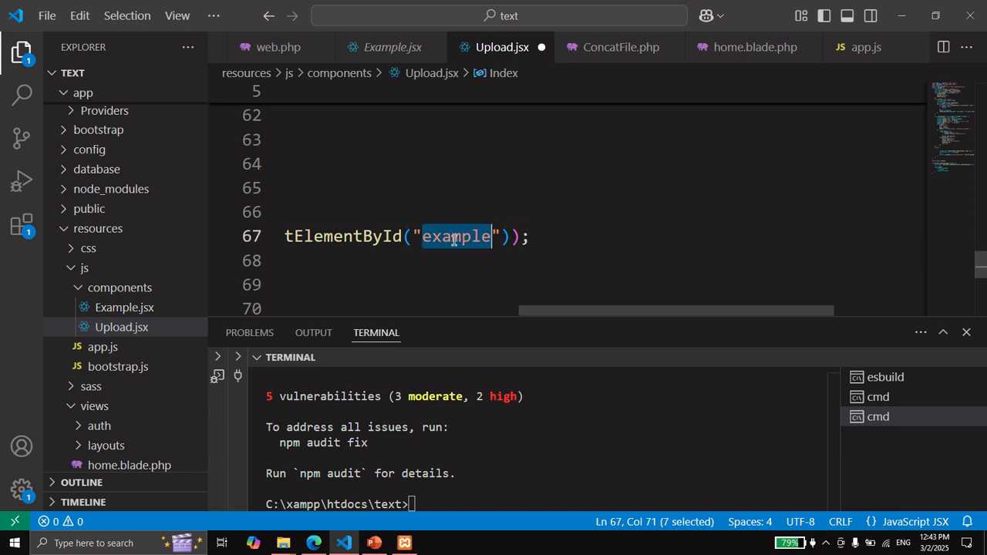
text(upload)
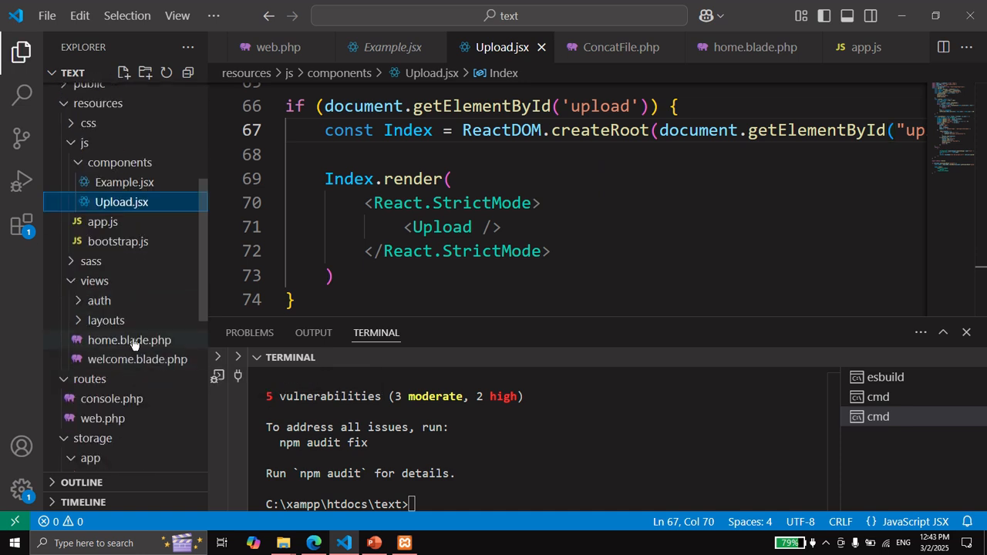
text(d)
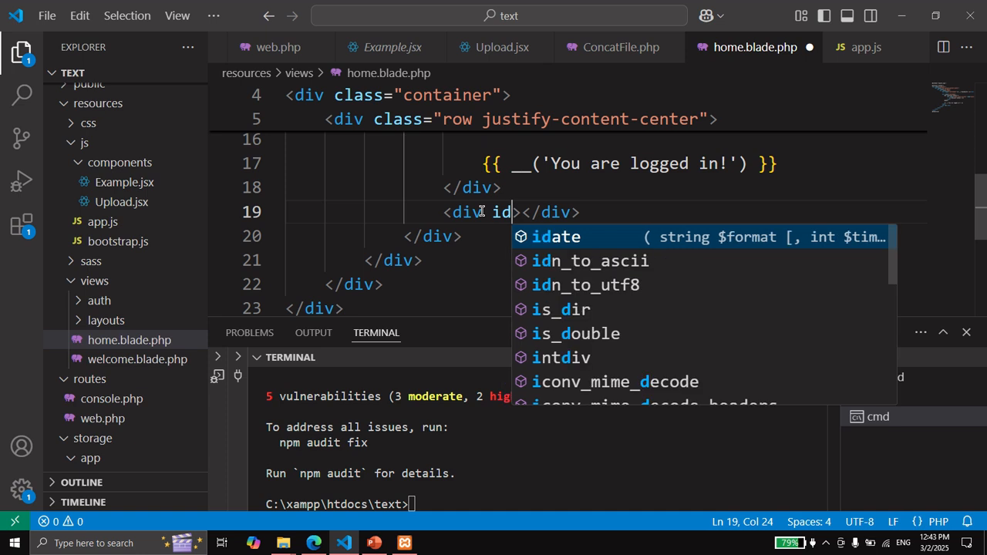
Give the empty div in home.blade.php id="upload" and view the dashboard in Edge
text(=")
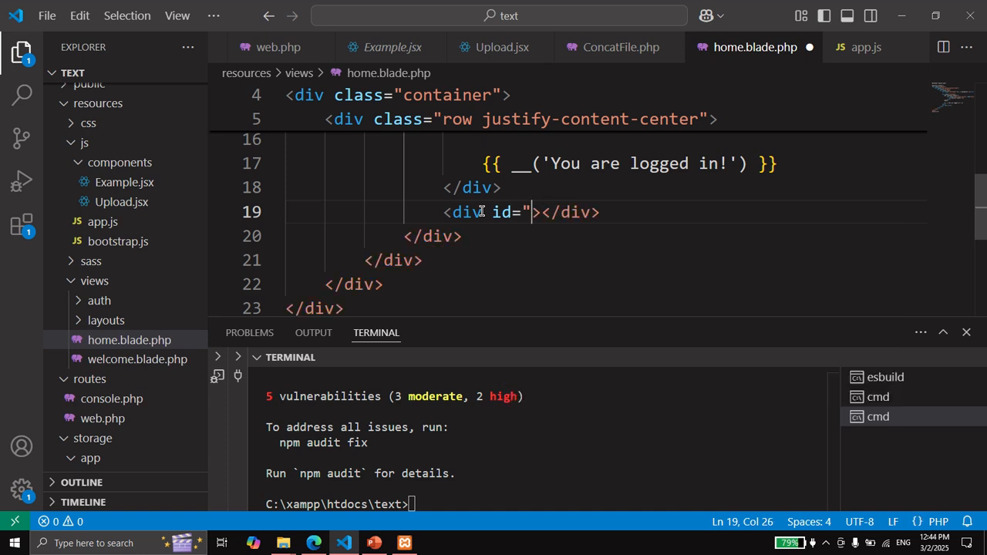
text(uploa)
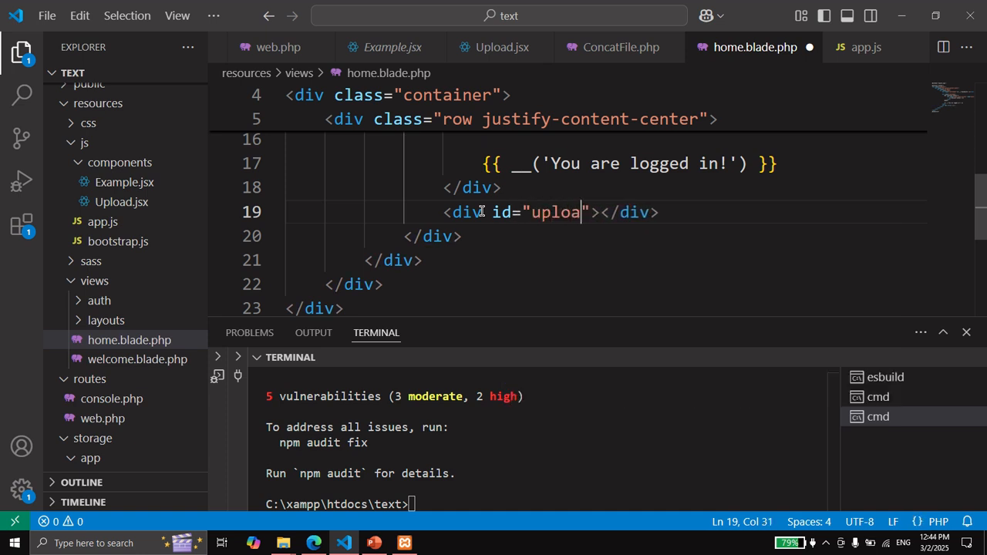
click(313, 542)
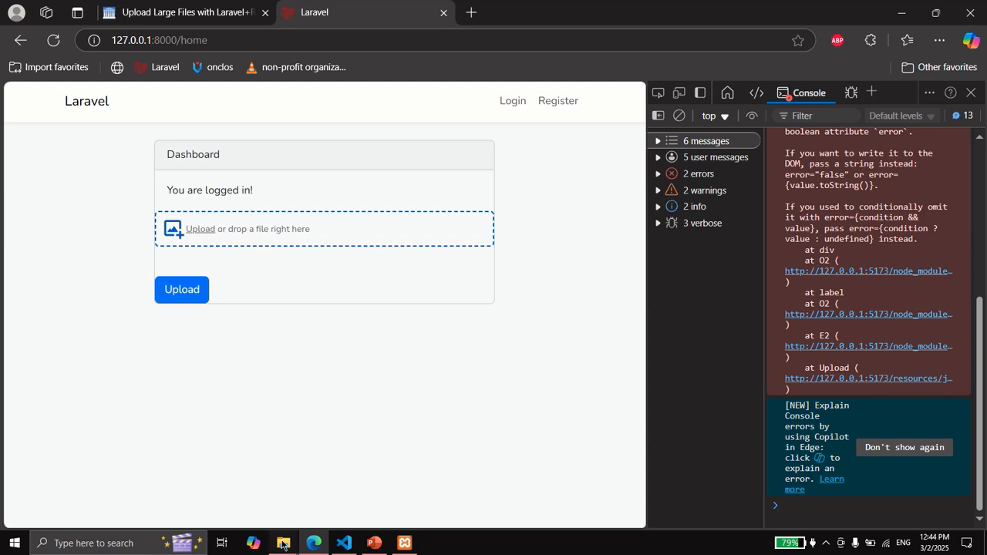
Browse the storage app folder and Desktop in File Explorer
click(284, 543)
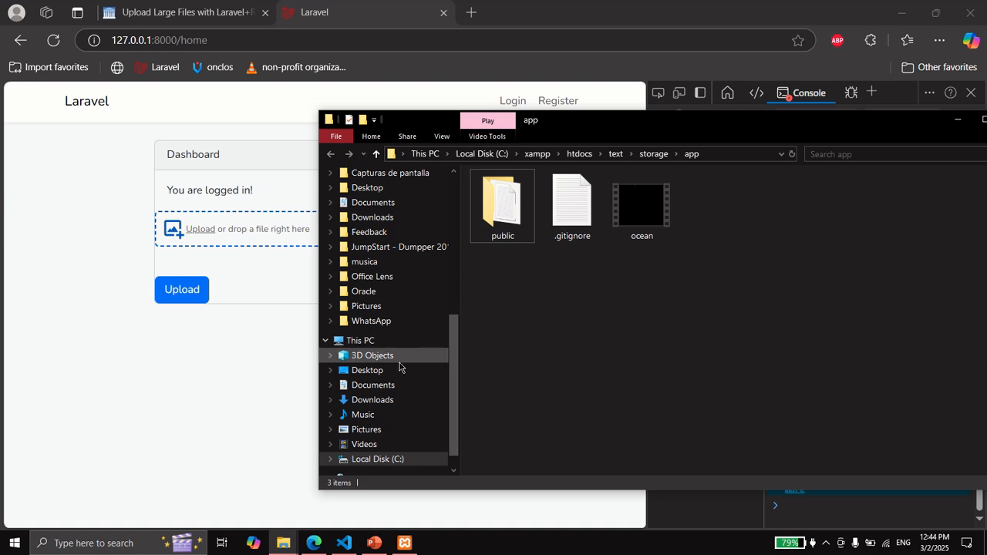
click(367, 371)
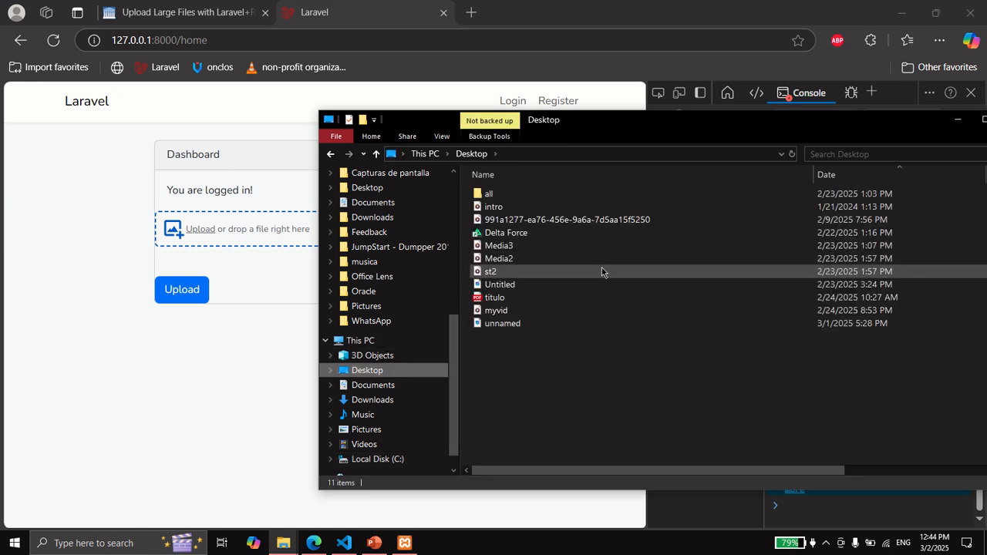
double_click(491, 271)
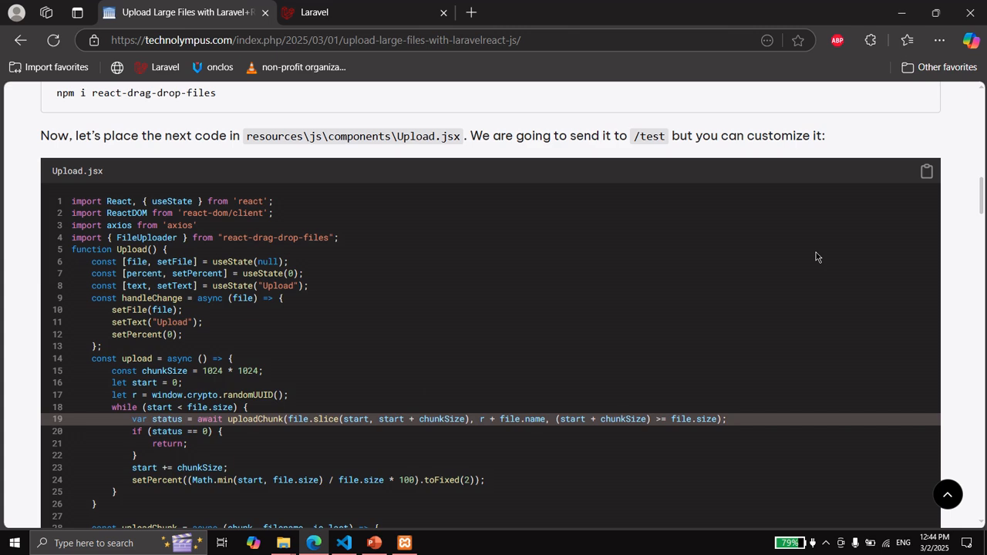
Review the tutorial's Upload.jsx listing and reopen Upload.jsx in the editor
scroll(down, 3)
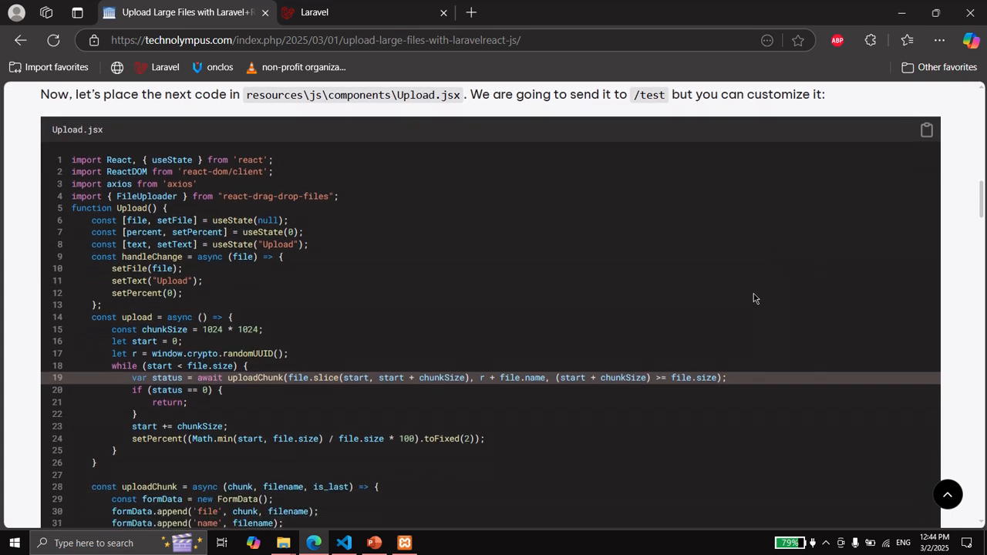
scroll(down, 3)
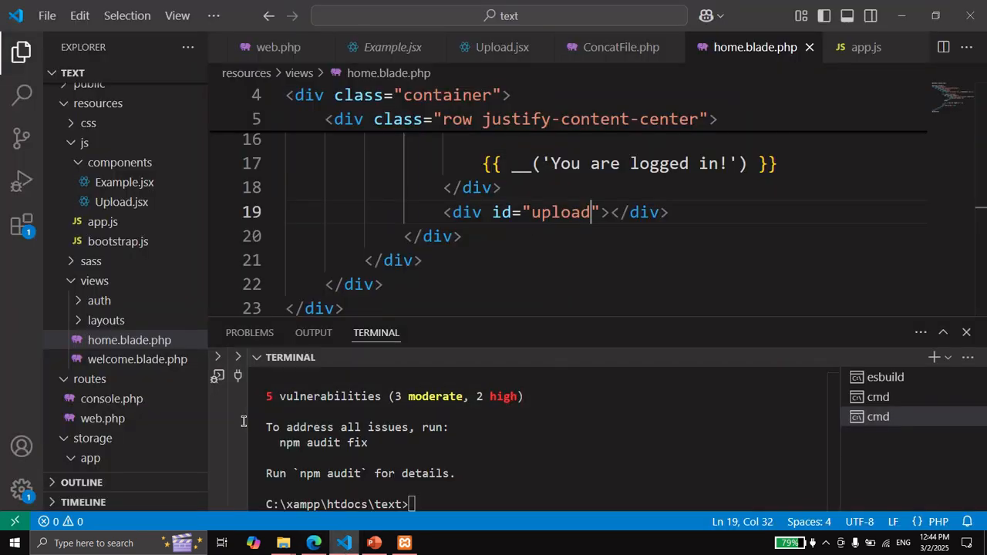
click(121, 201)
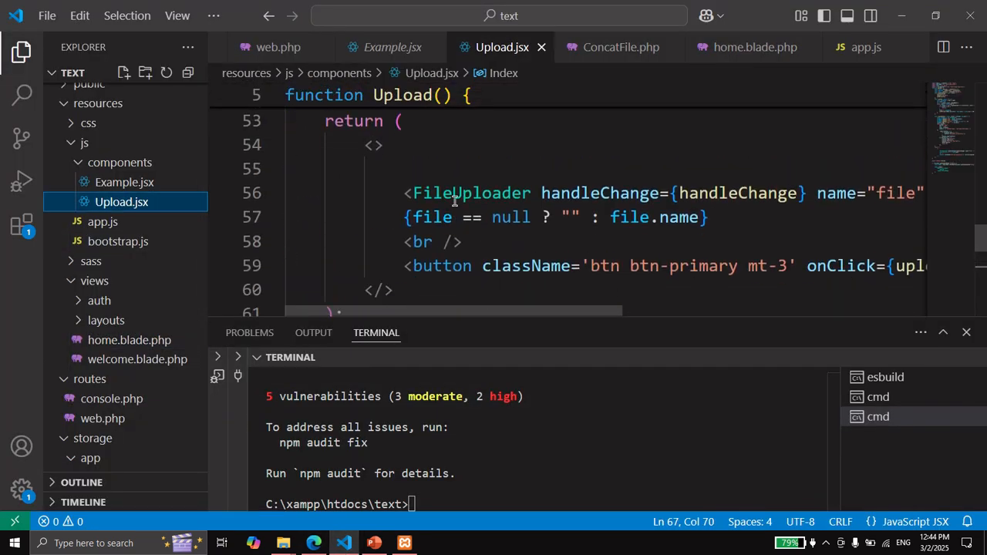
Highlight FileUploader and setFile(file) in handleChange, then reach the chunked upload loop
double_click(472, 192)
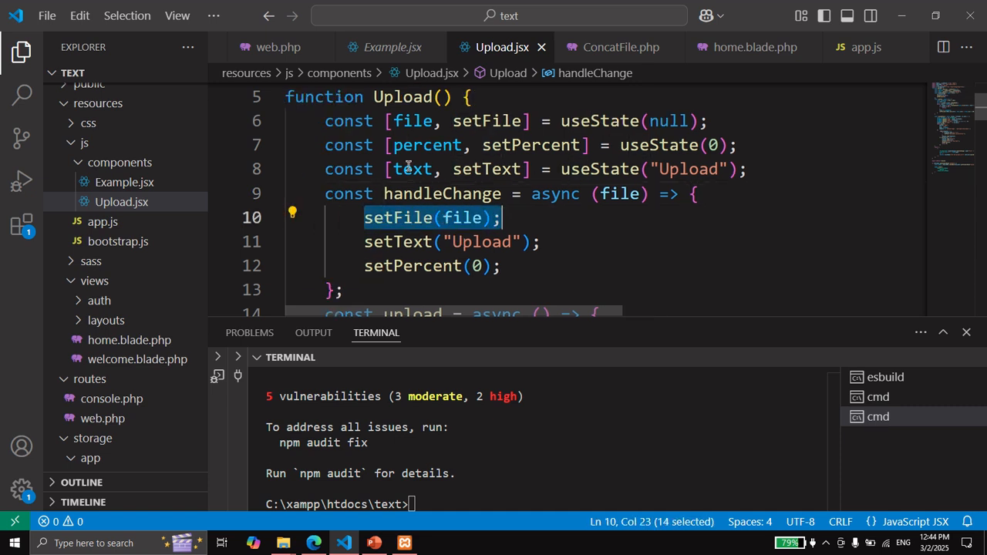
drag(500, 217, 500, 265)
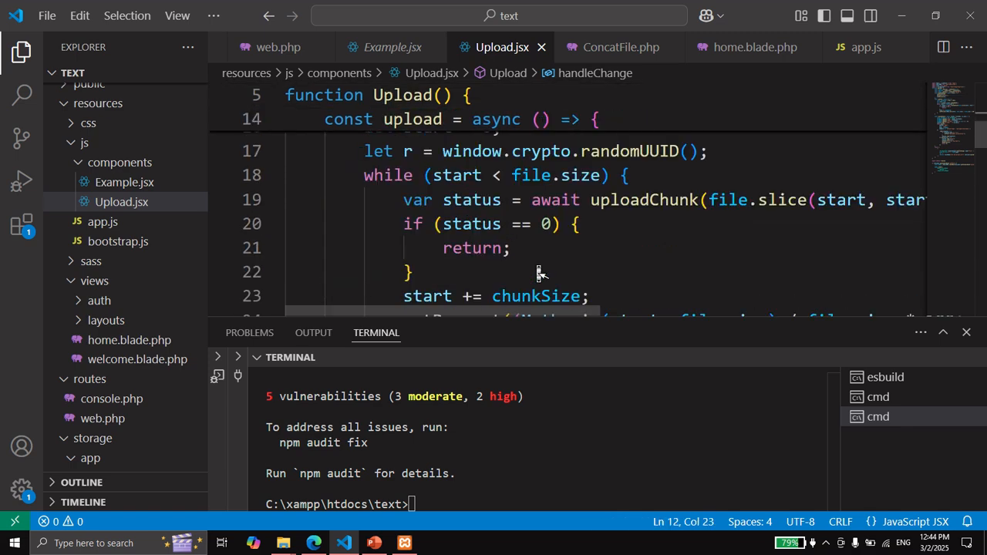
scroll(down, 3)
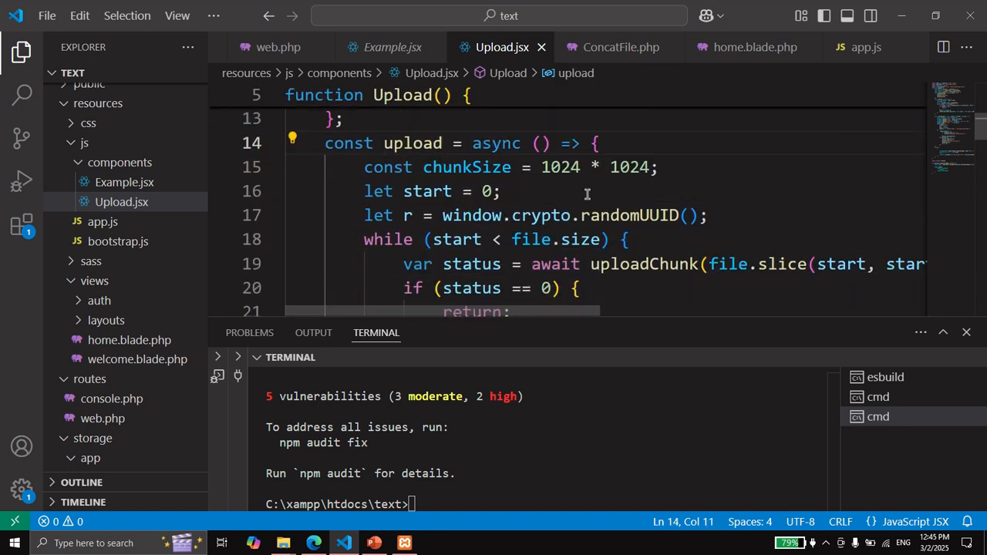
double_click(465, 166)
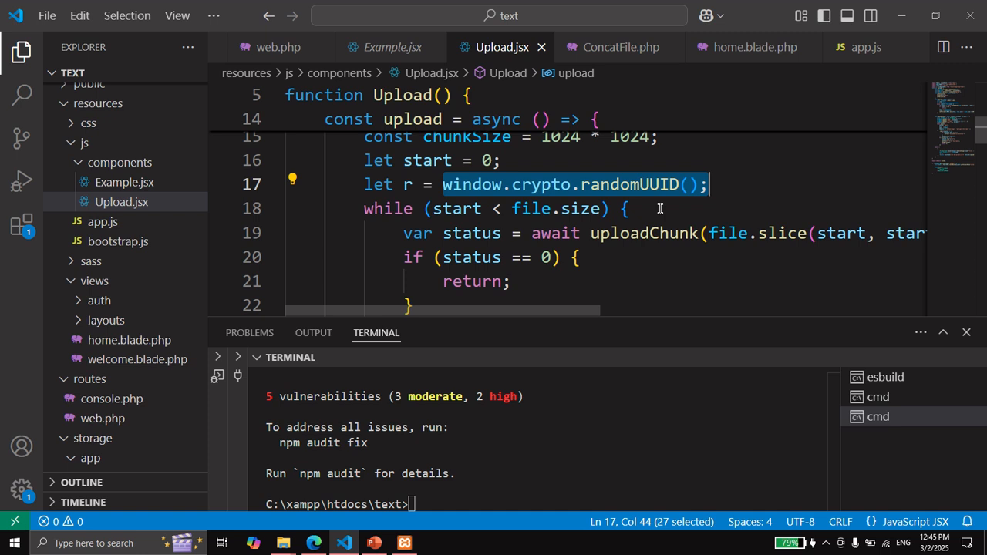
click(626, 208)
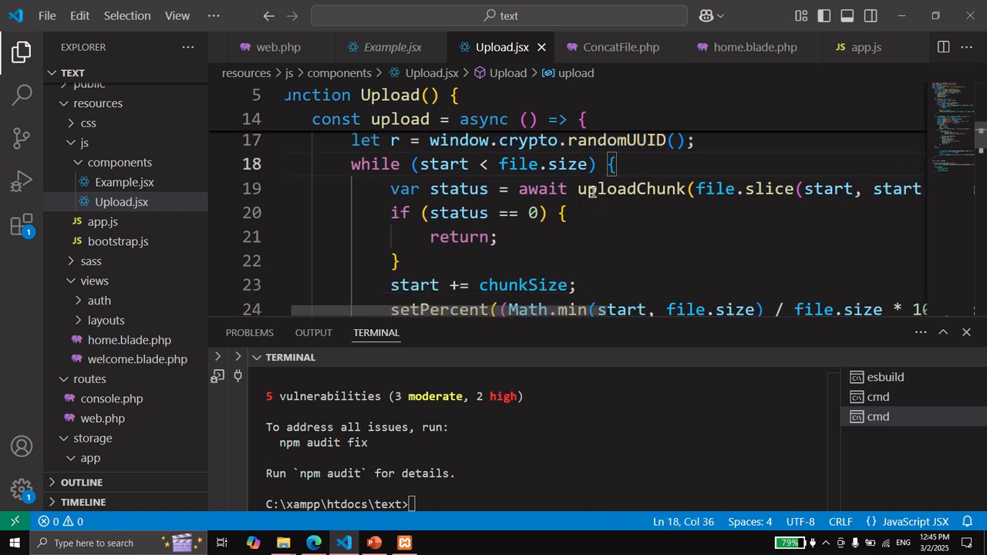
mouse_move(439, 193)
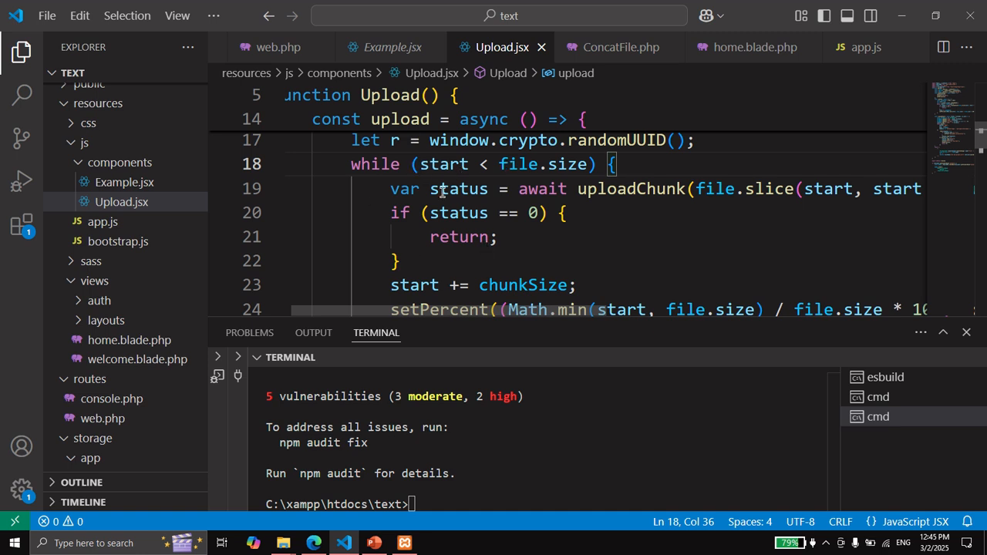
double_click(525, 157)
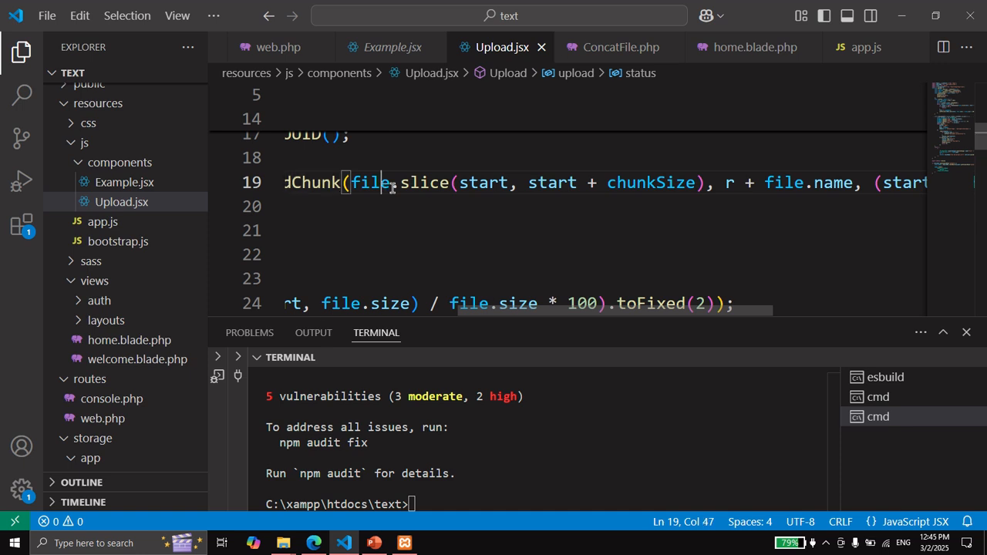
double_click(423, 182)
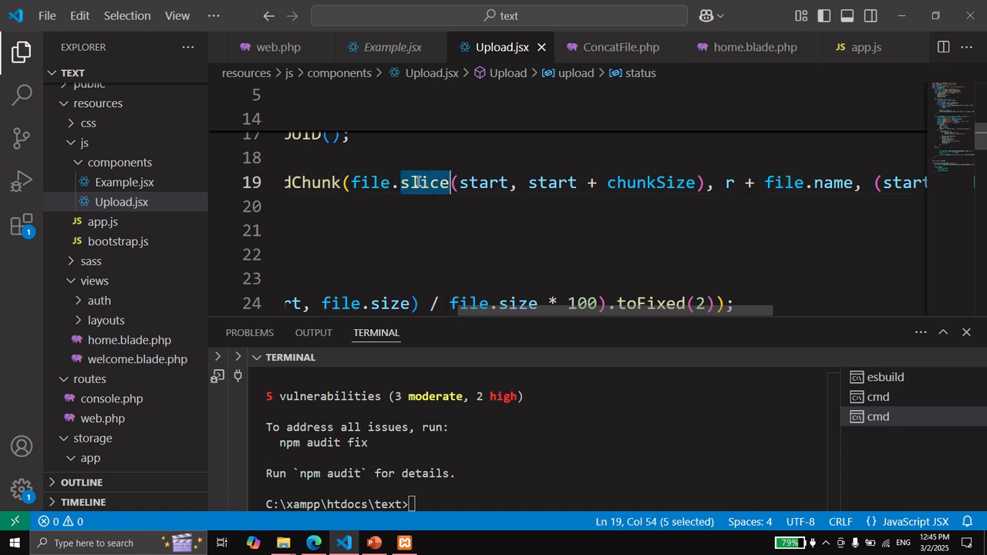
mouse_move(373, 182)
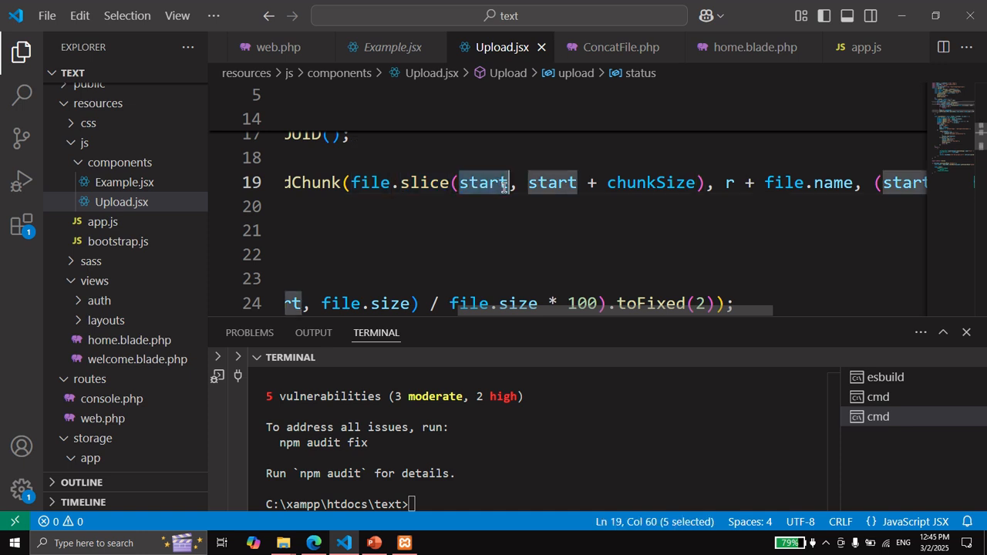
mouse_move(550, 182)
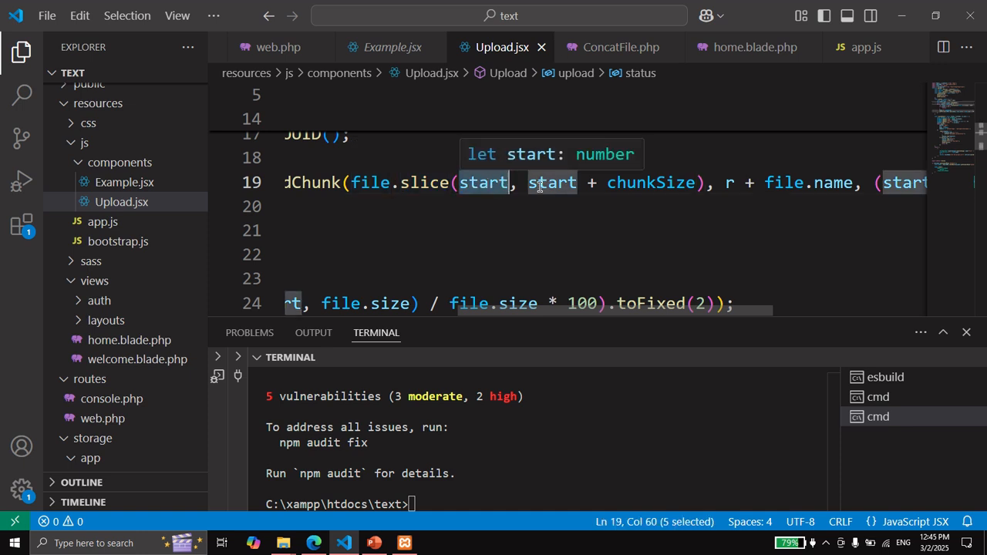
drag(512, 182, 686, 182)
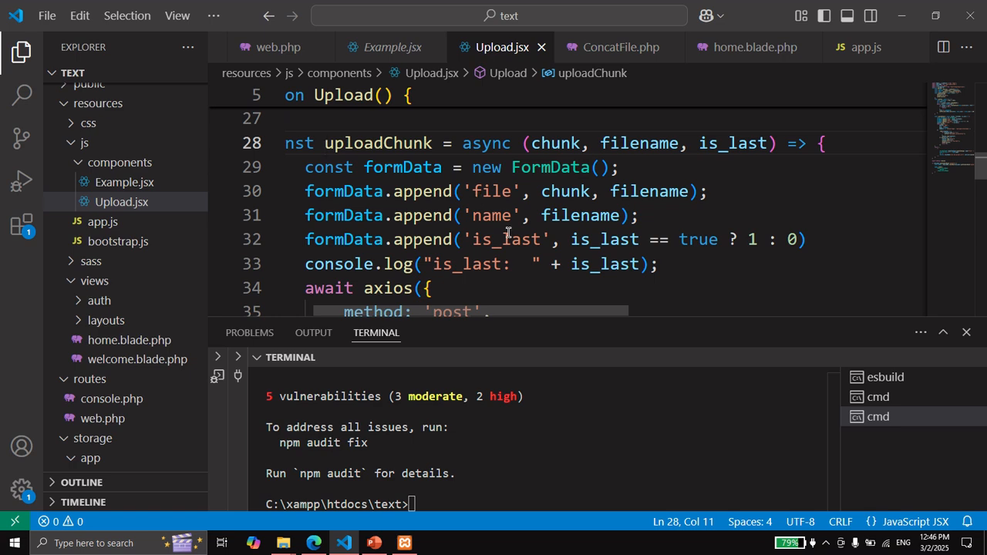
double_click(490, 192)
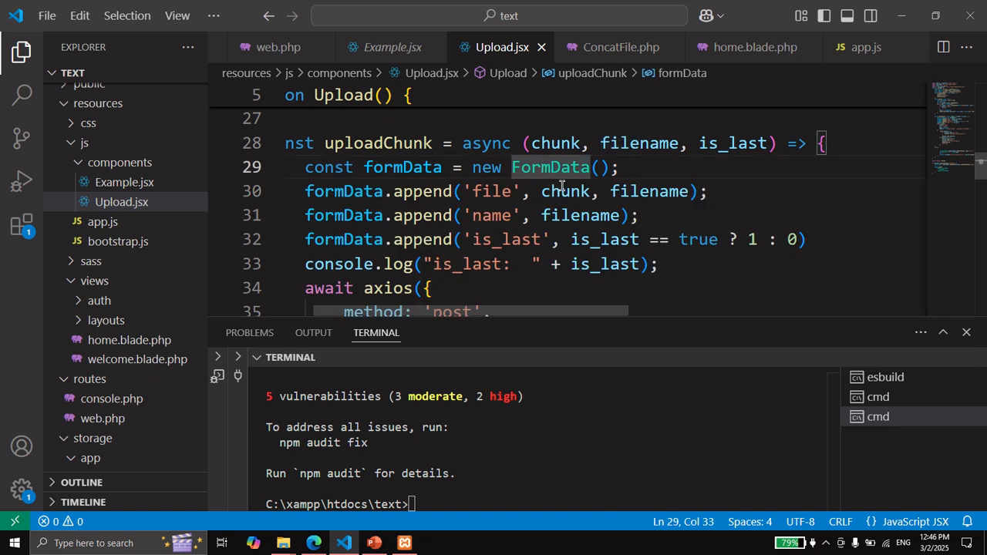
double_click(649, 191)
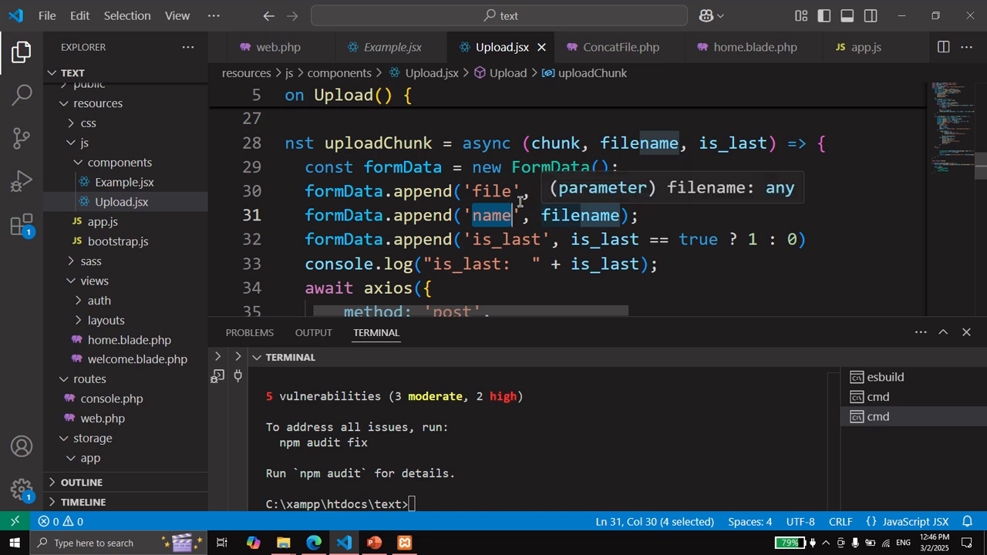
mouse_move(648, 191)
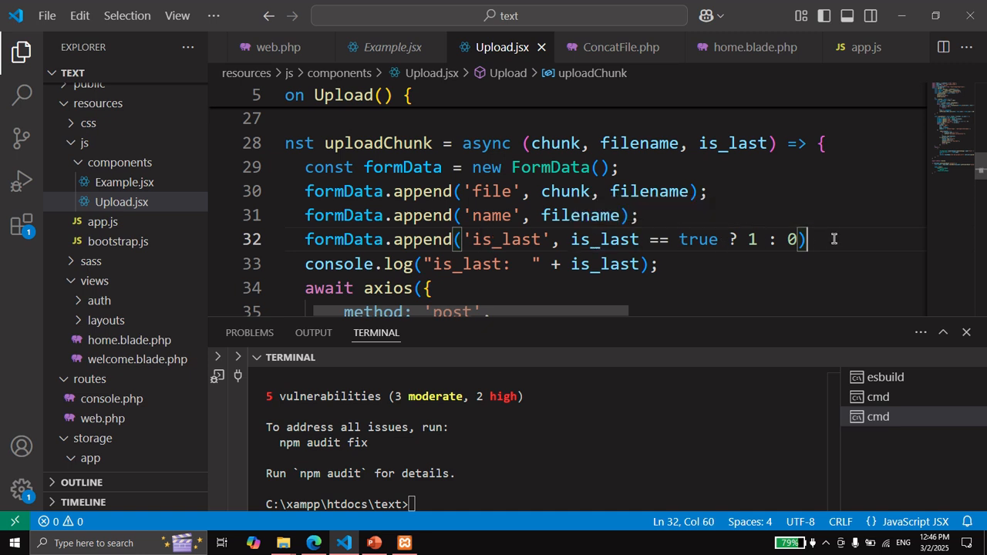
mouse_move(740, 265)
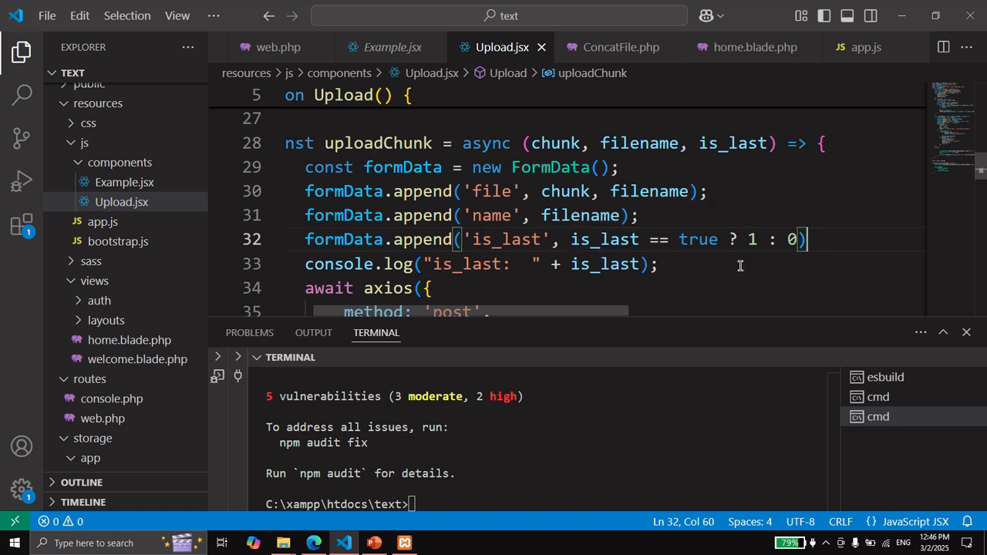
scroll(down, 3)
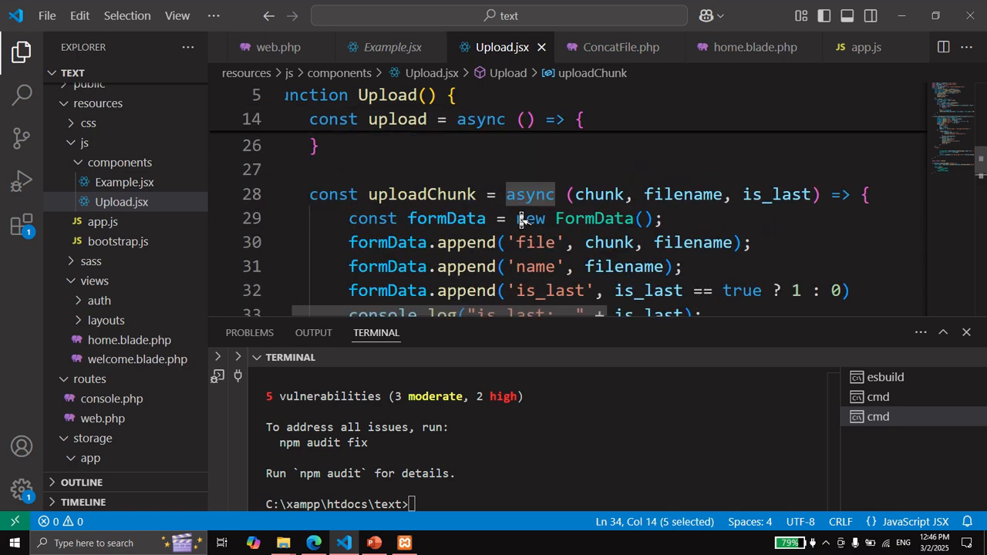
scroll(down, 3)
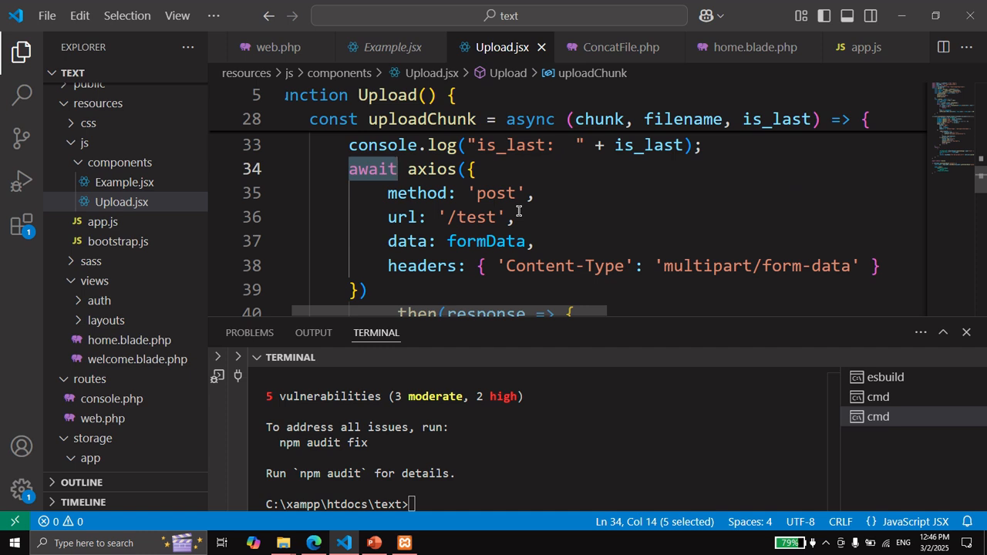
click(475, 168)
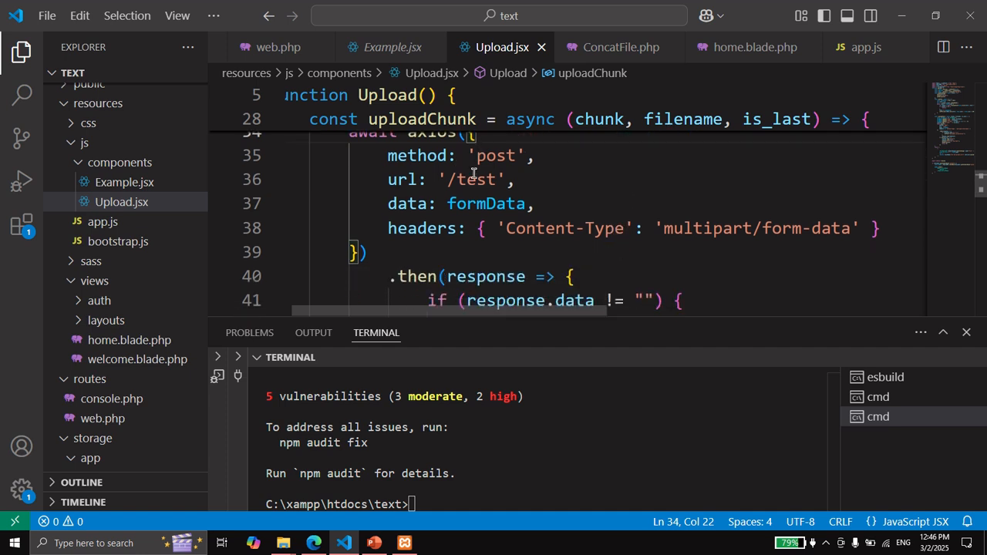
double_click(472, 179)
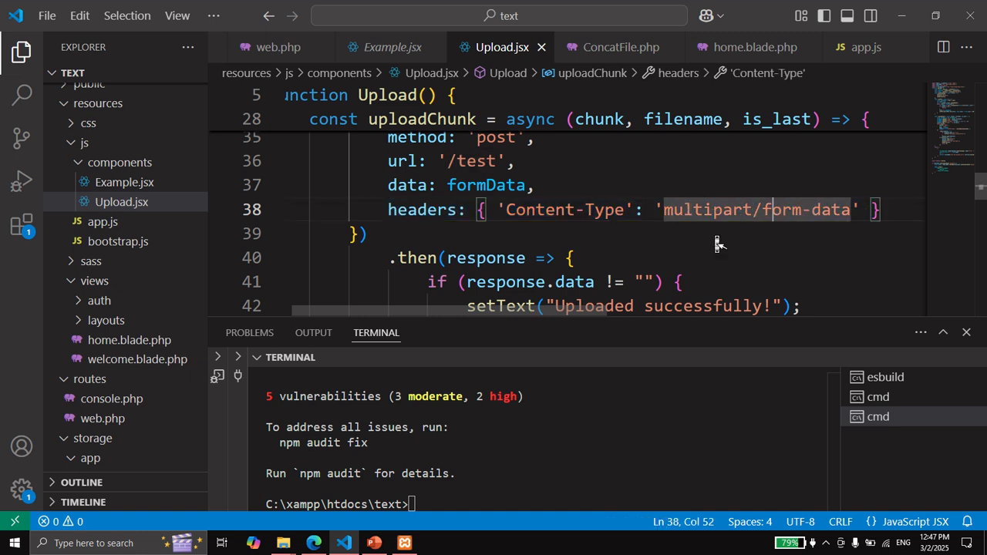
scroll(down, 3)
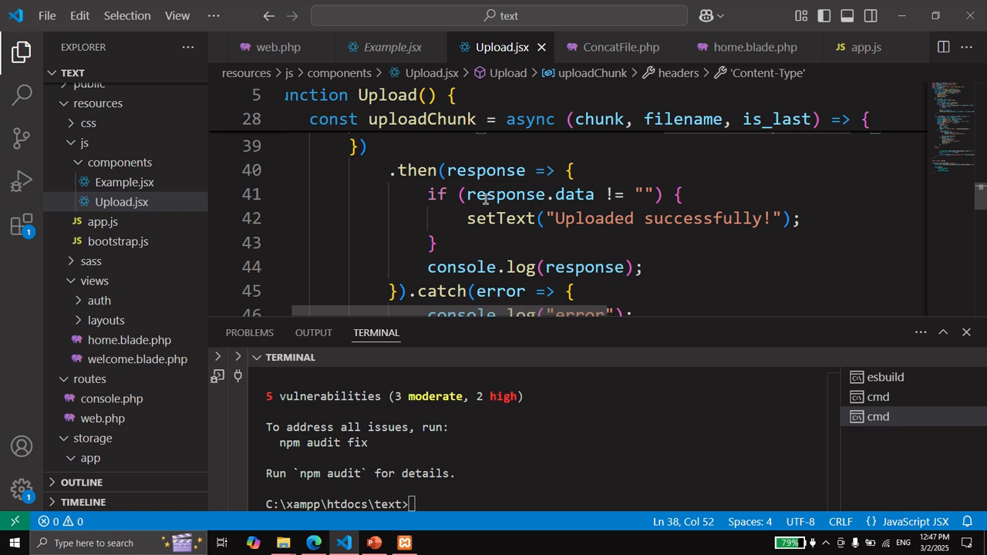
double_click(484, 169)
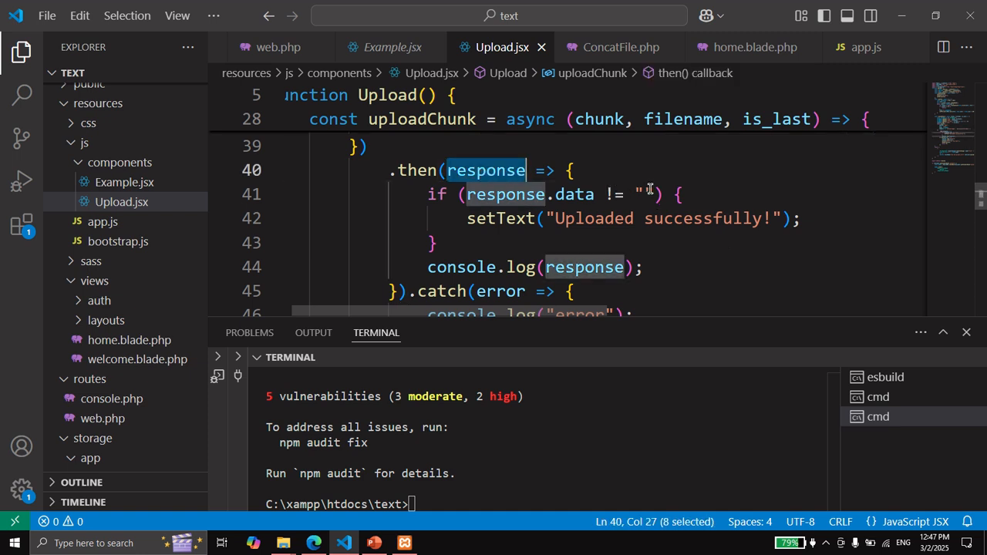
double_click(690, 219)
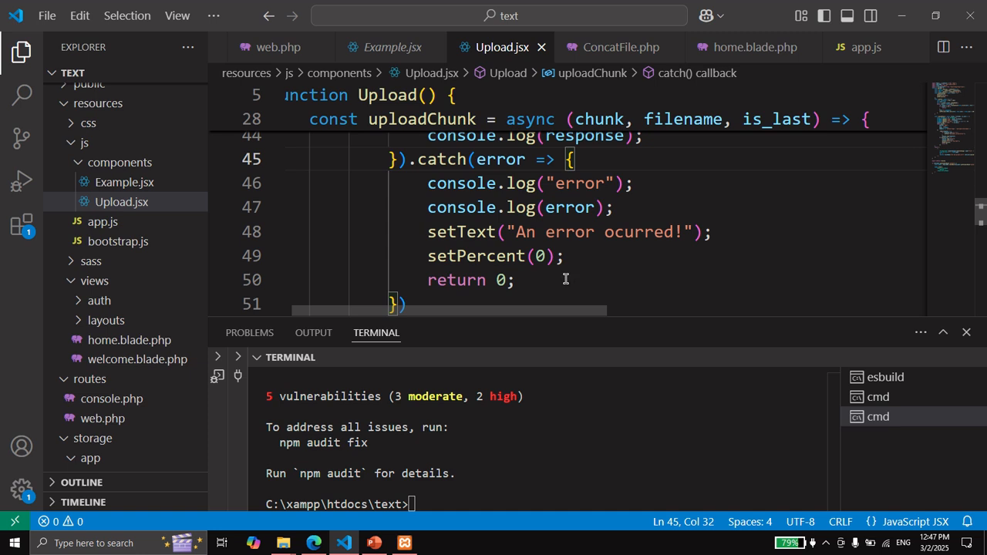
mouse_move(623, 239)
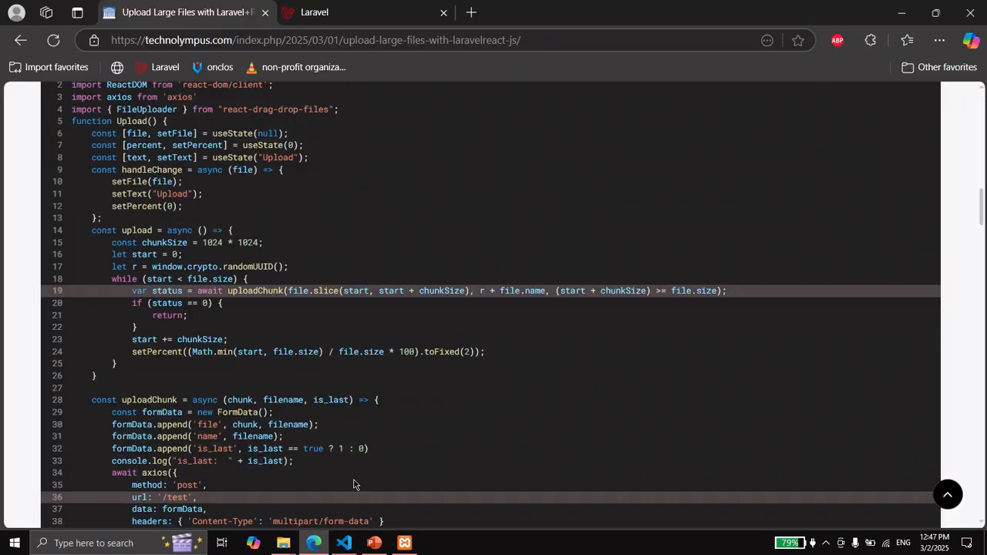
Locate the tutorial's Concat chunk files section and return to HomeController.php in the editor
scroll(down, 3)
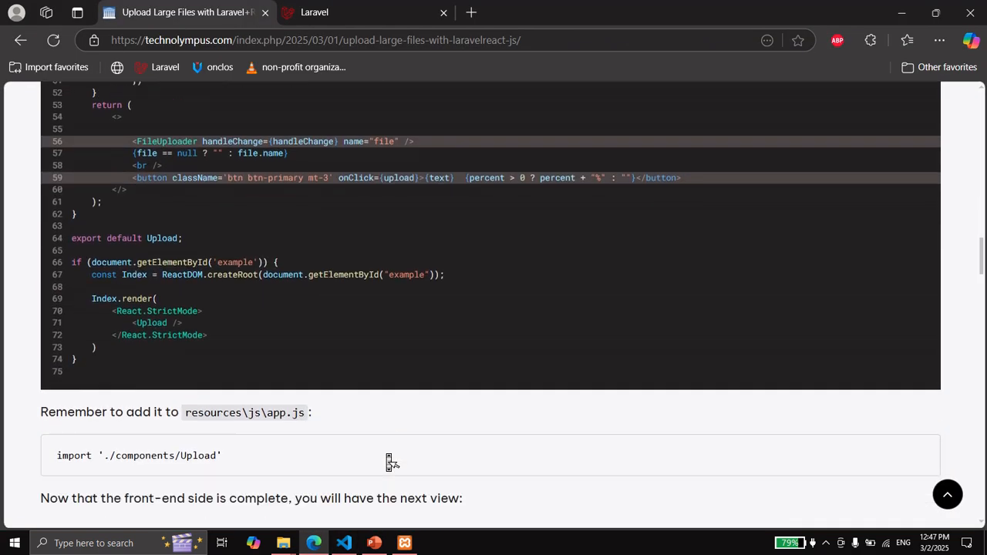
scroll(down, 3)
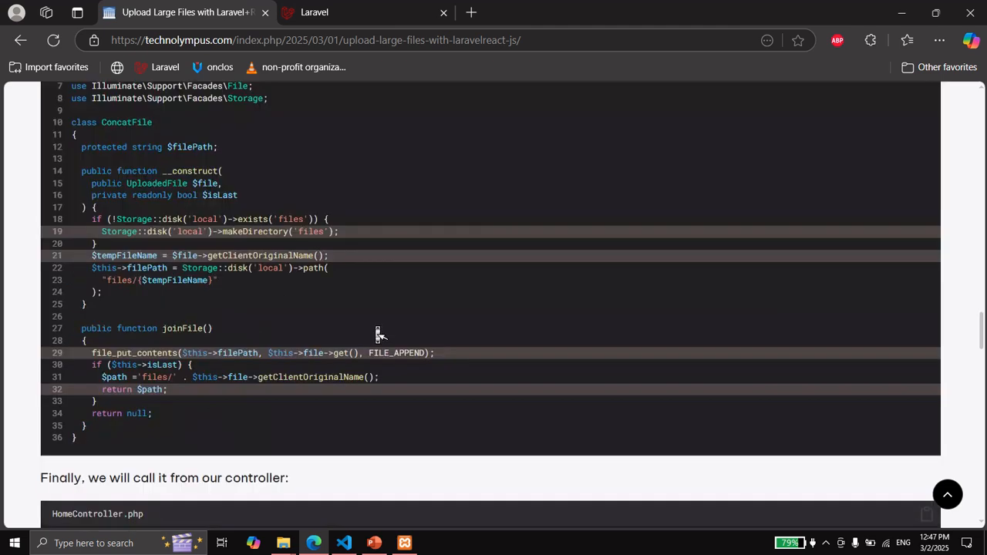
scroll(up, 3)
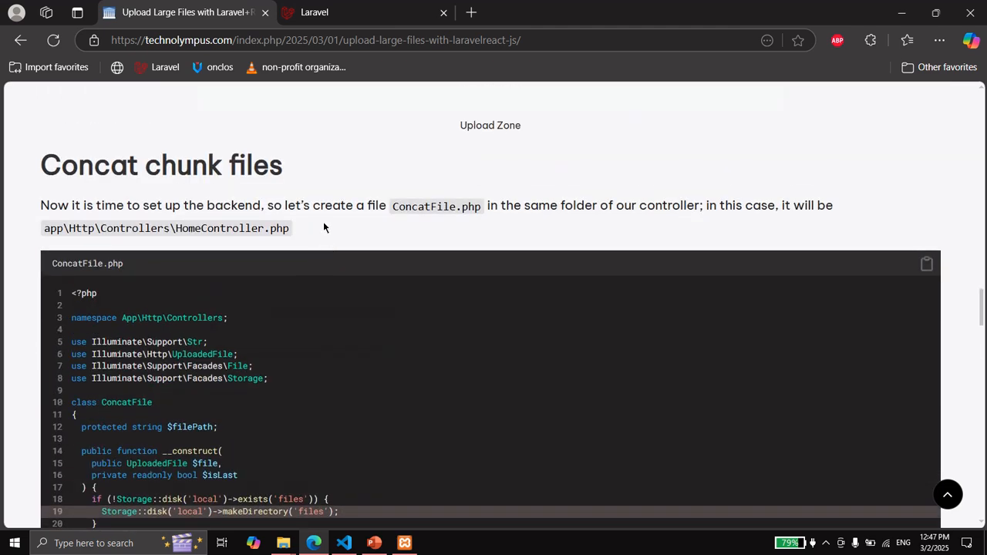
scroll(down, 3)
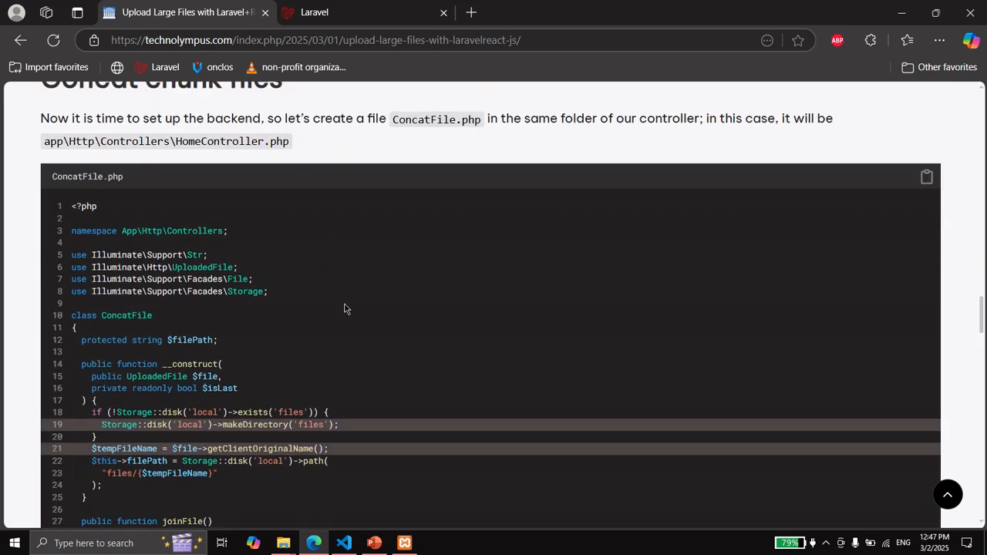
click(344, 543)
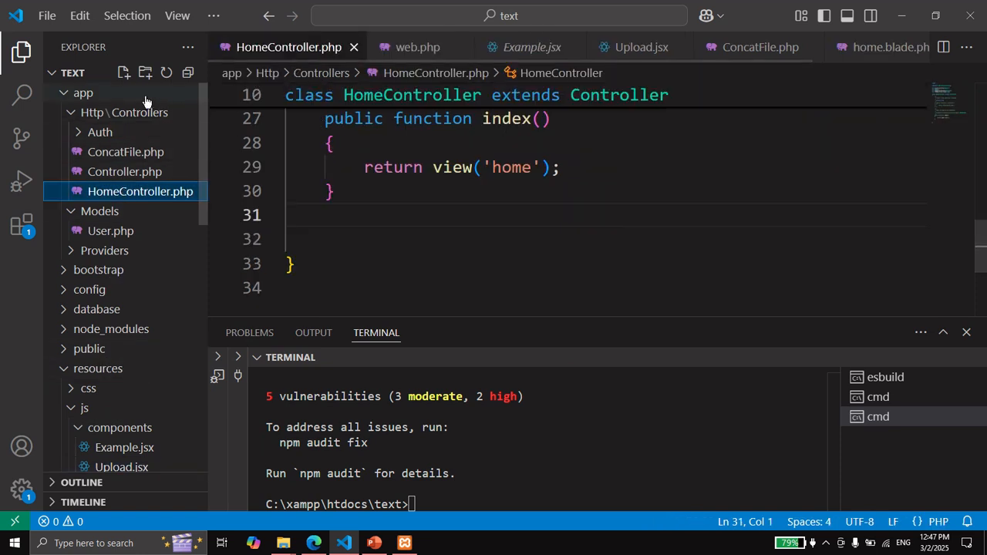
Attempt a new ConcatFile controller, find it already exists, and return to the tutorial page
click(123, 72)
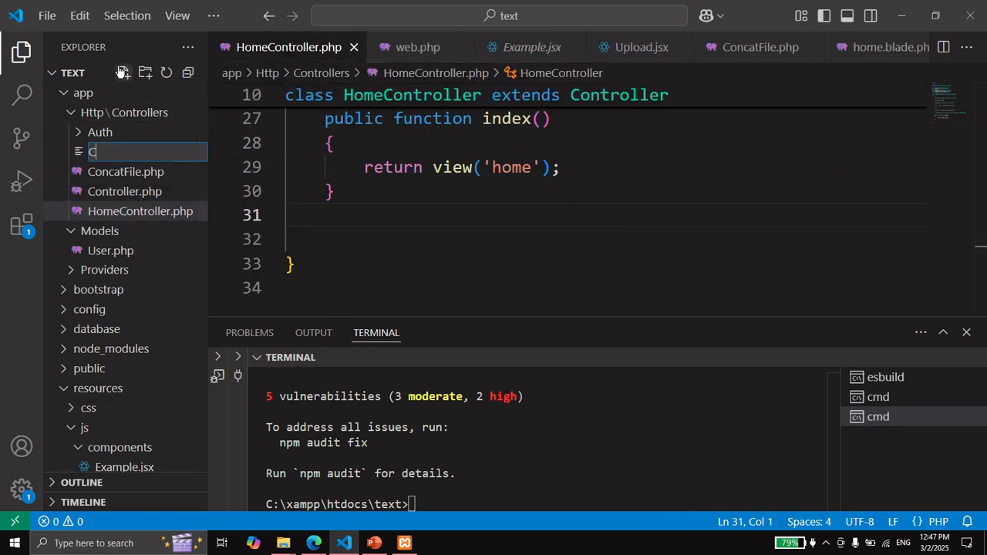
text(ConcatFile.php)
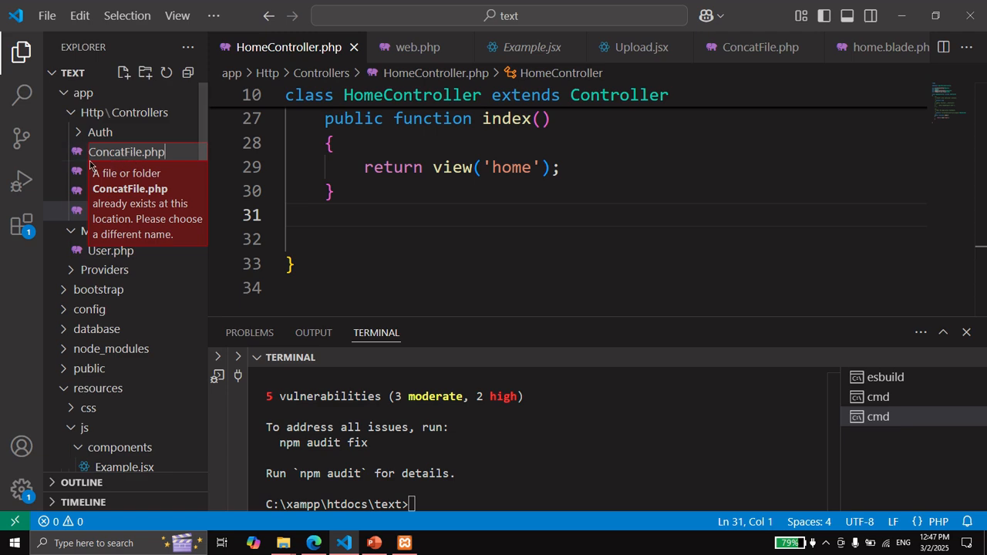
click(123, 172)
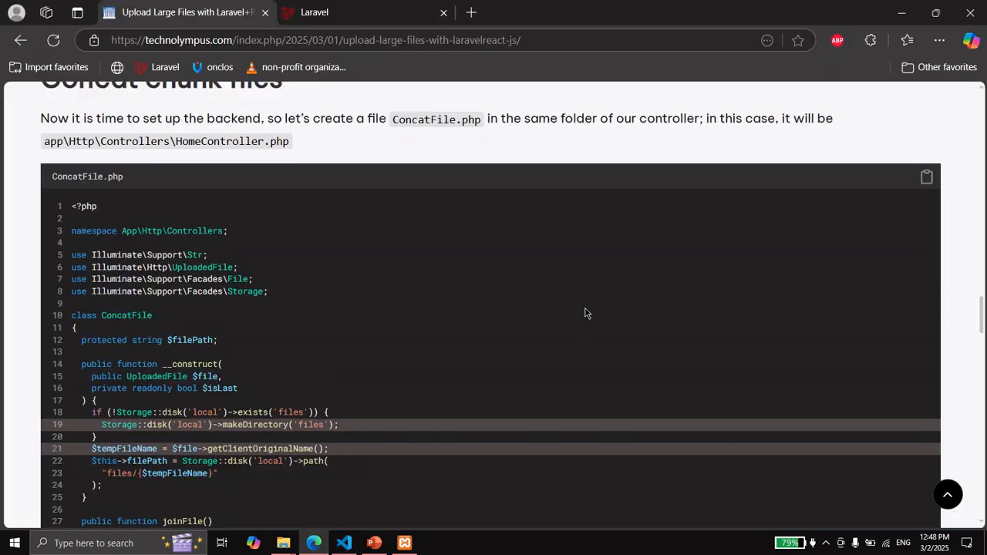
Scroll the tutorial to the rest of the ConcatFile class with its joinFile method
scroll(down, 3)
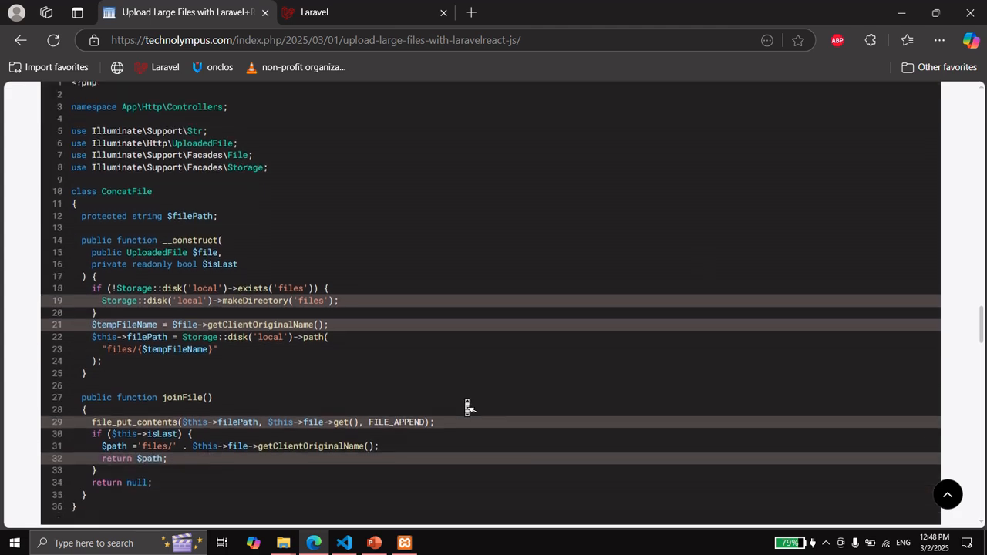
click(343, 542)
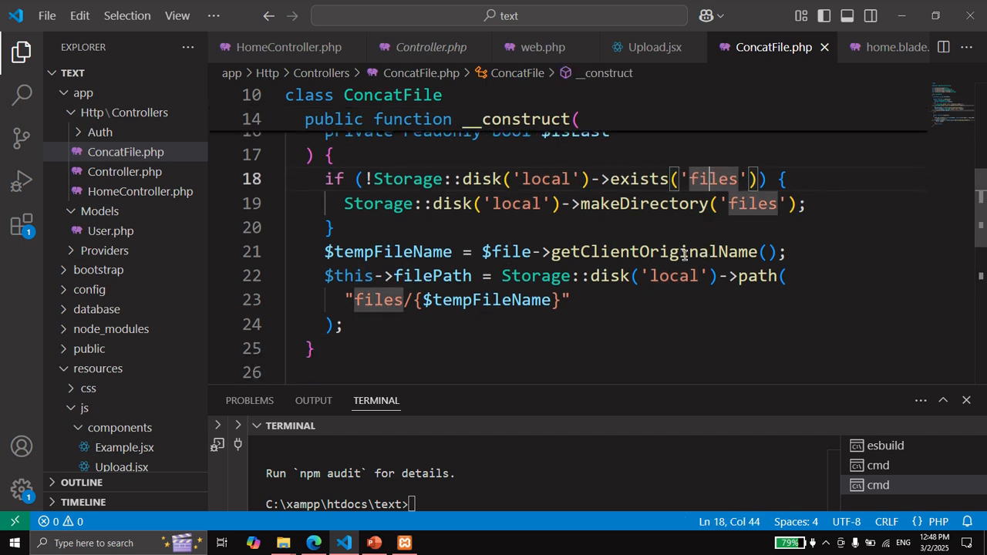
Review ConcatFile's constructor and joinFile, highlighting the files folder, file_put_contents call and null return
double_click(561, 252)
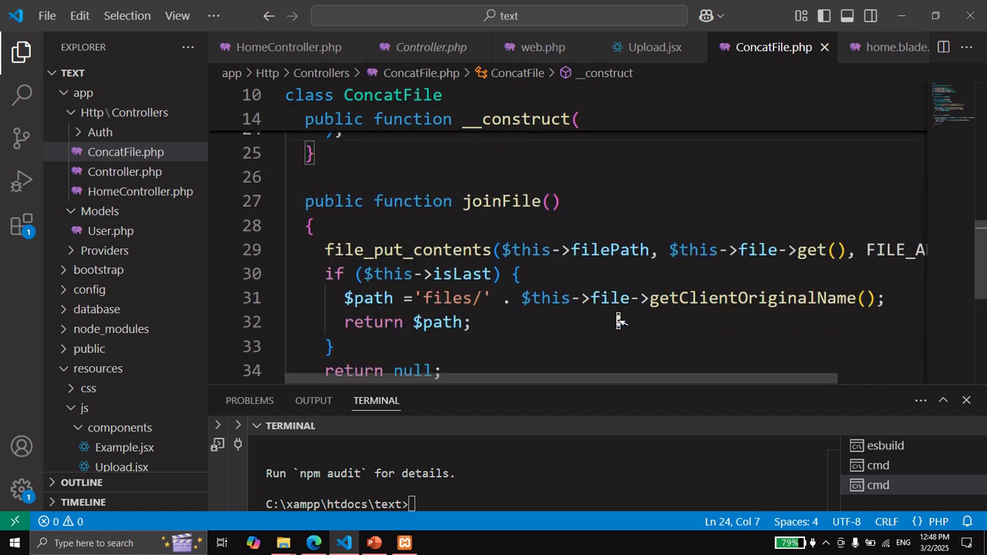
scroll(down, 3)
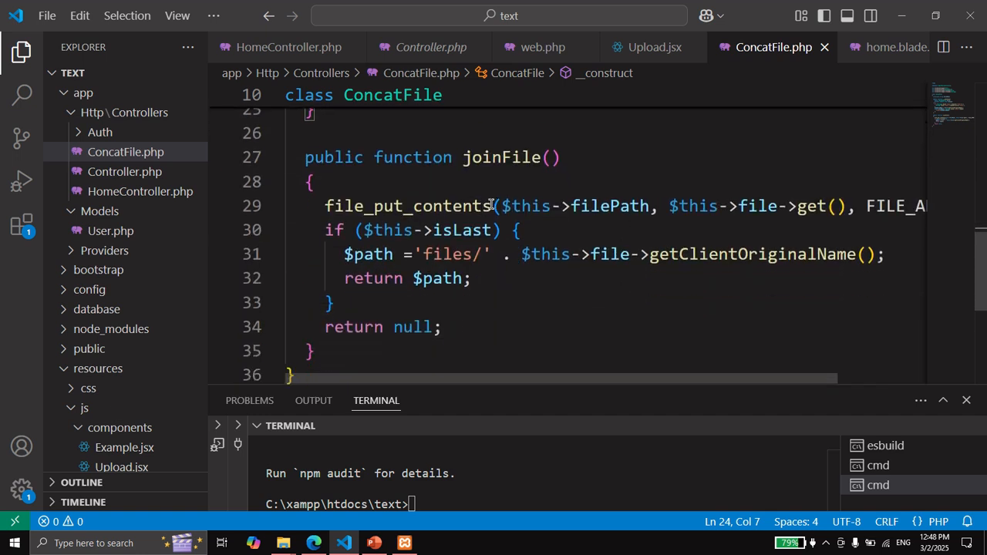
double_click(407, 207)
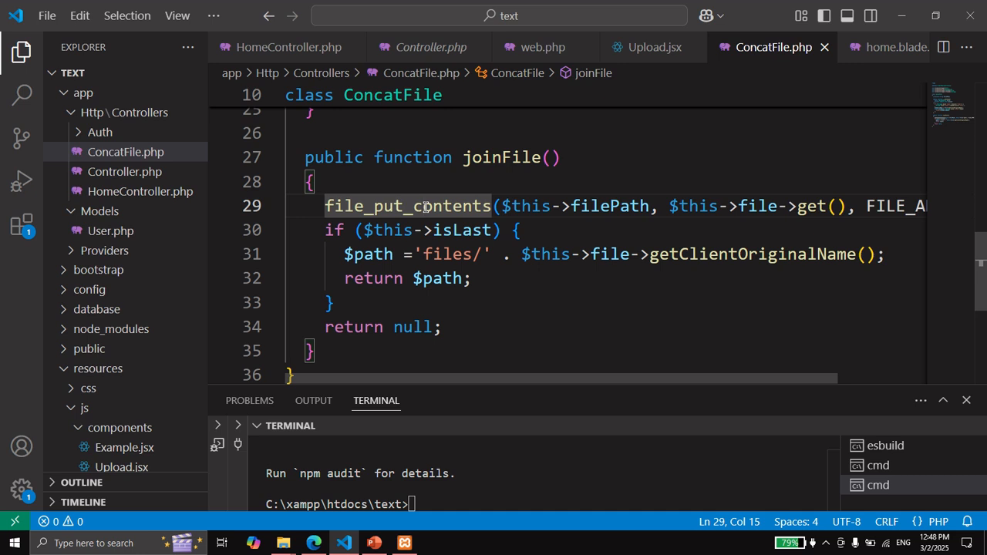
double_click(407, 207)
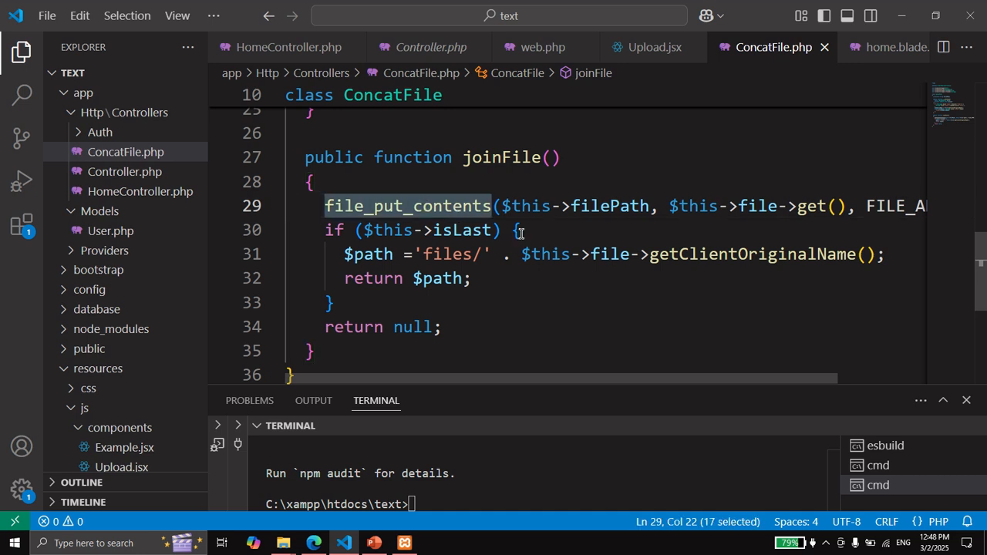
mouse_move(393, 230)
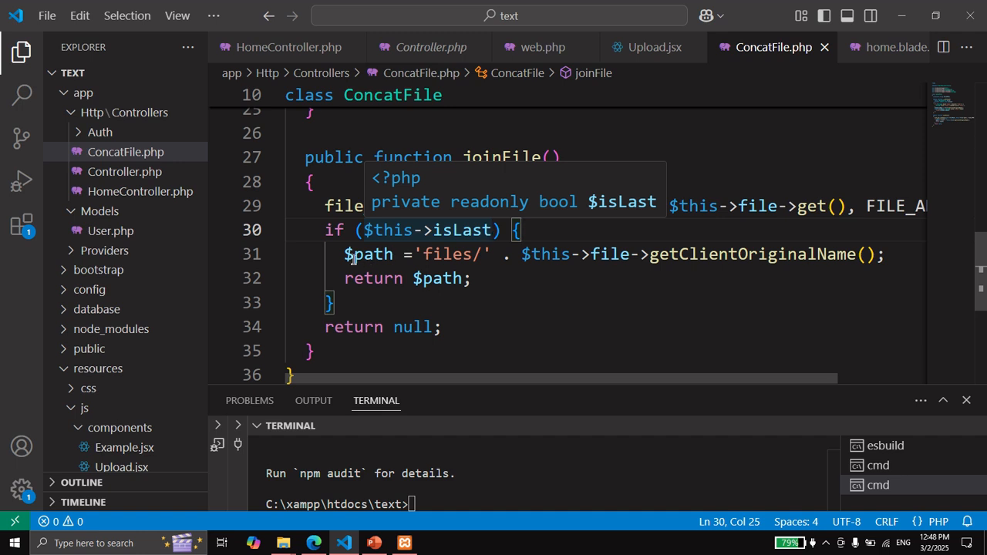
double_click(414, 326)
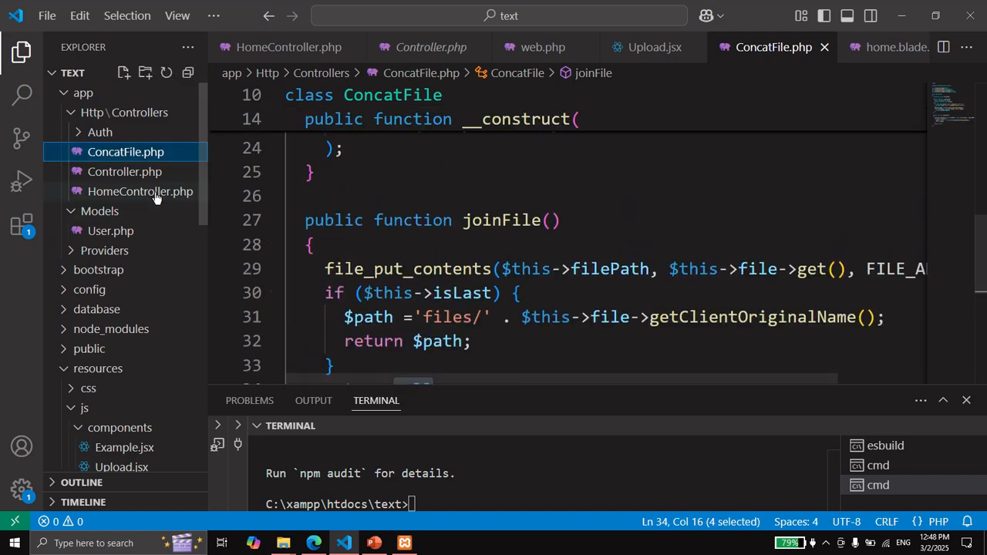
Finish HomeController's test method: ConcatFile from request file and is_last, returning joinFile's path
click(315, 542)
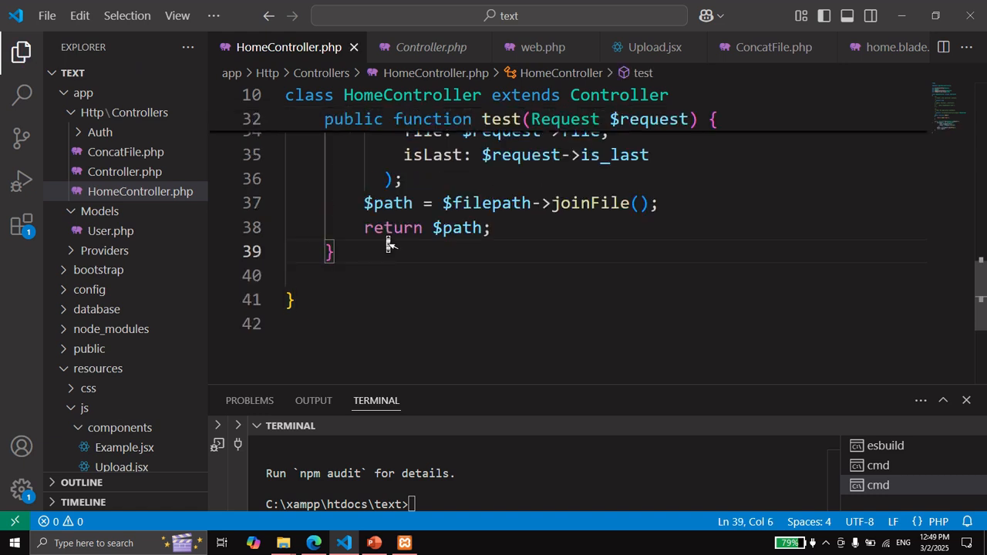
double_click(555, 207)
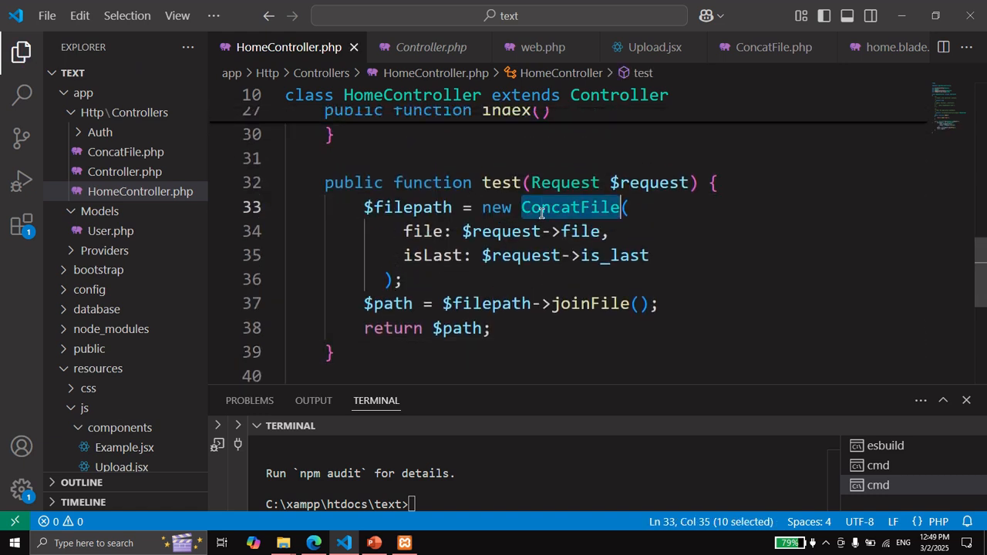
mouse_move(127, 151)
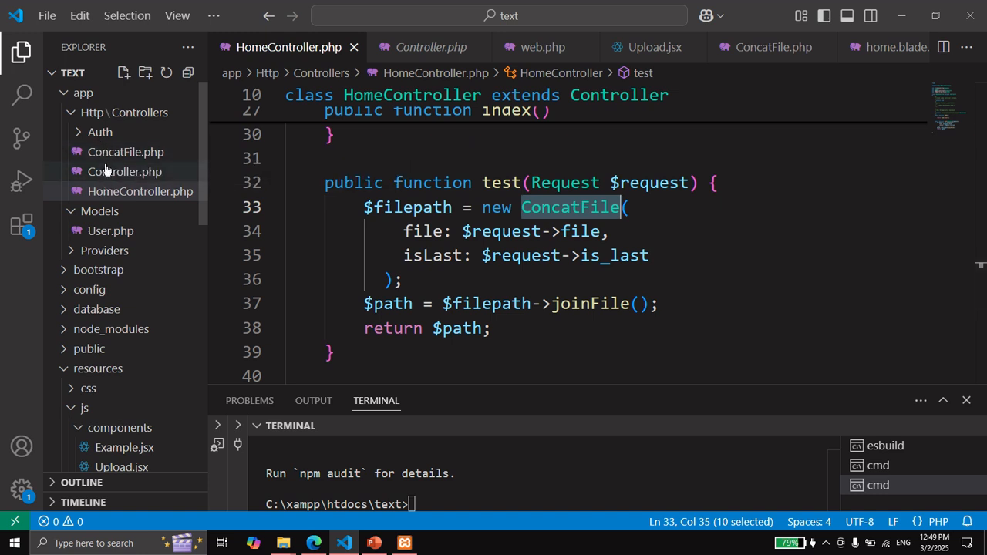
scroll(up, 3)
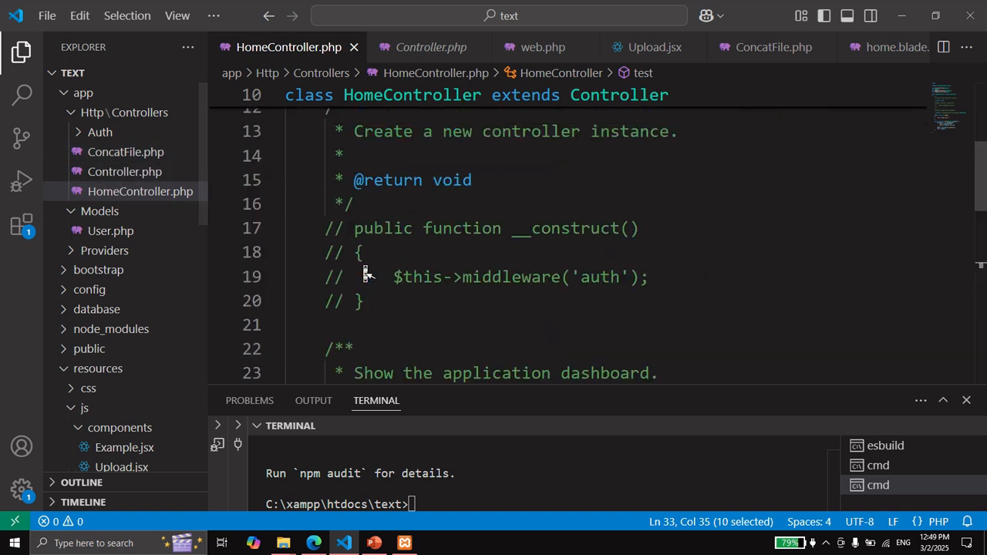
scroll(down, 3)
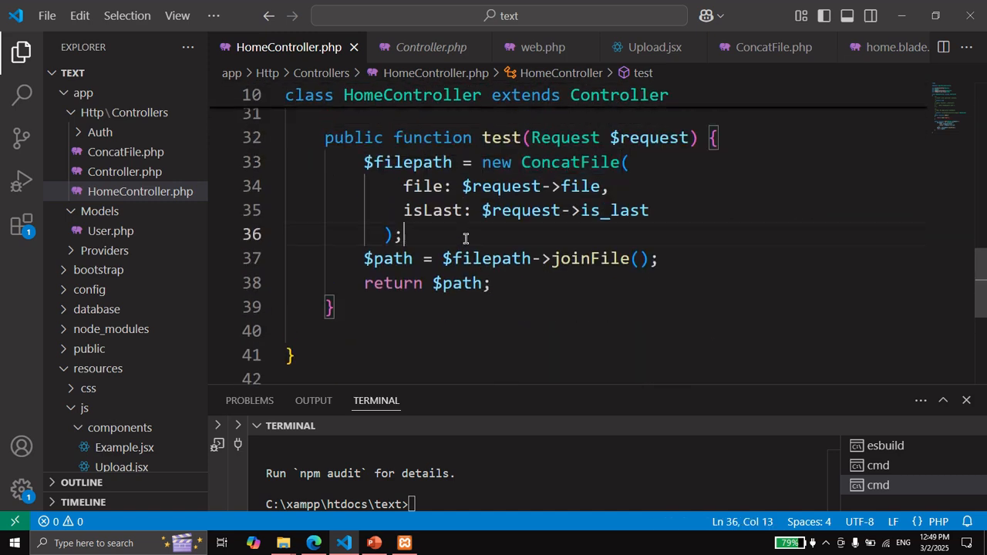
double_click(589, 259)
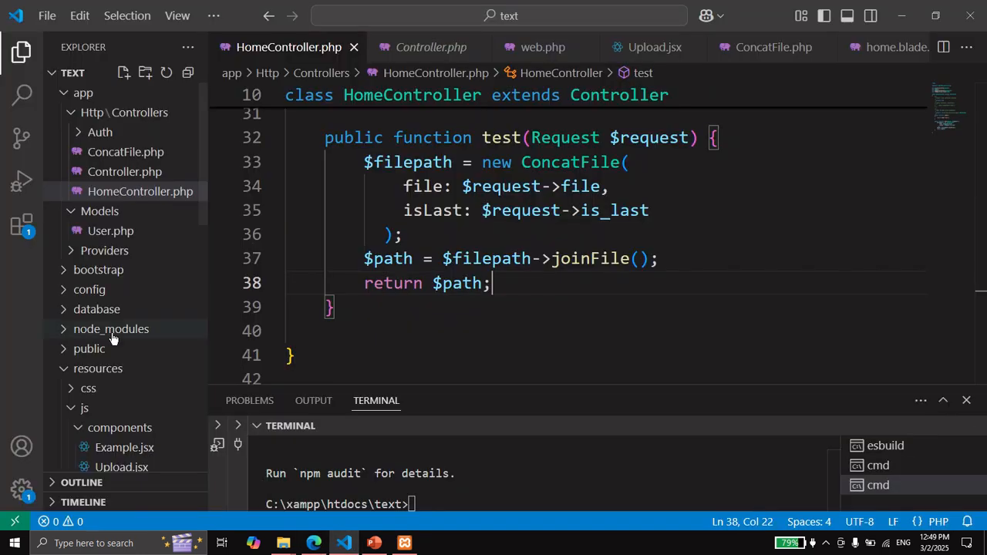
scroll(down, 3)
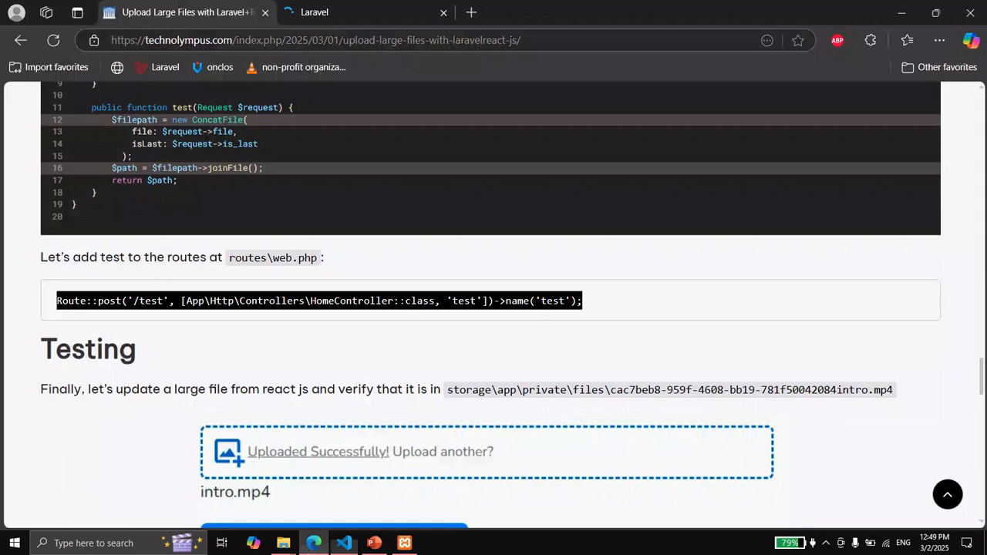
Upload the Desktop image unnamed.png through the Laravel app's drop zone
scroll(down, 3)
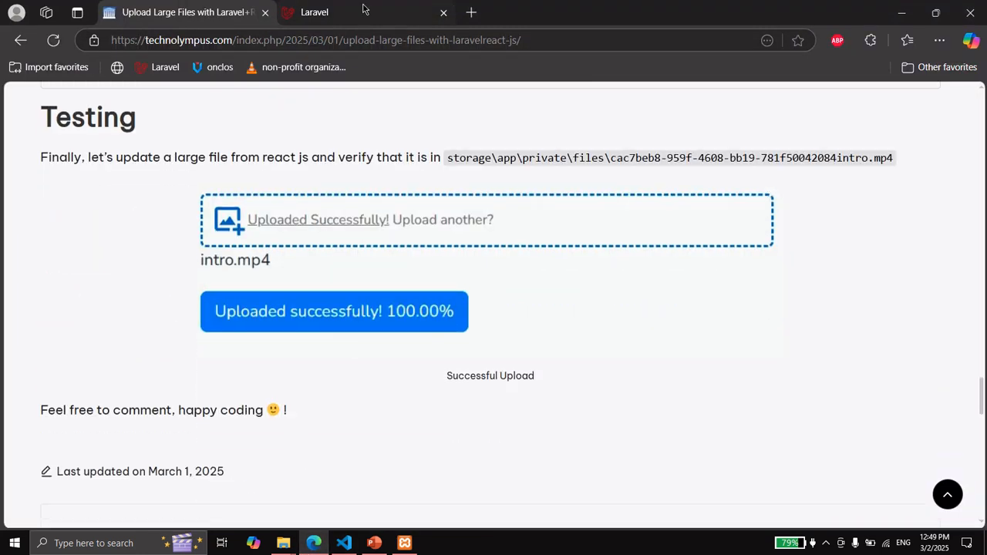
click(315, 12)
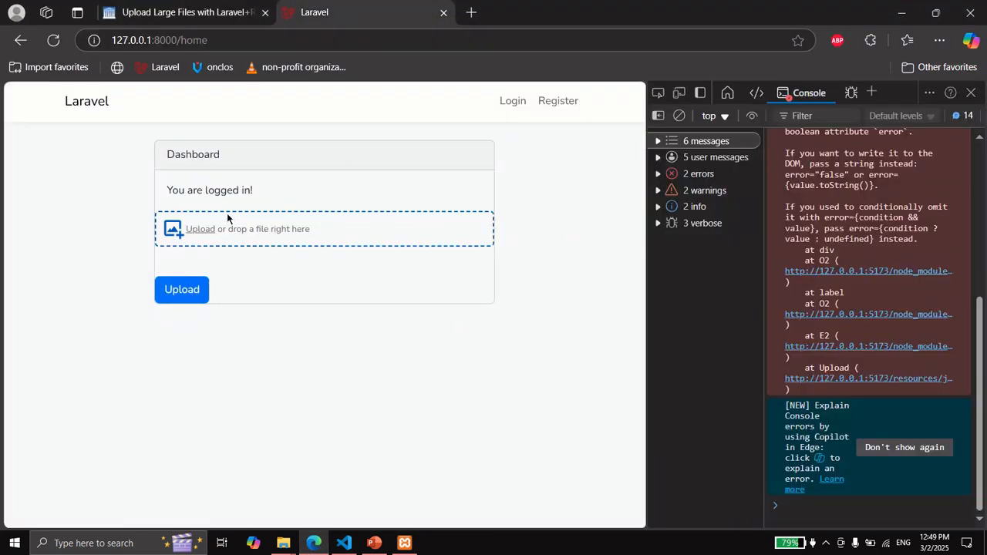
click(247, 228)
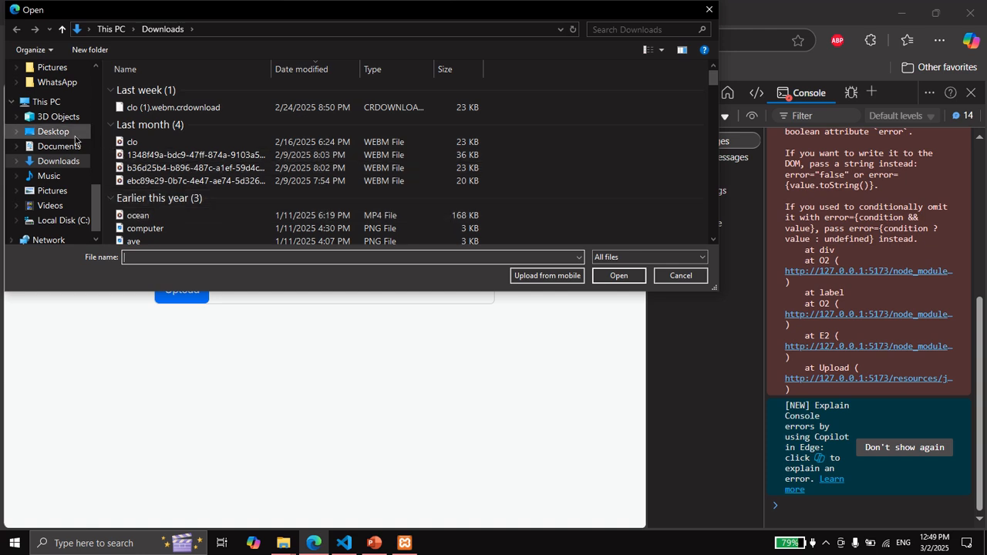
click(53, 131)
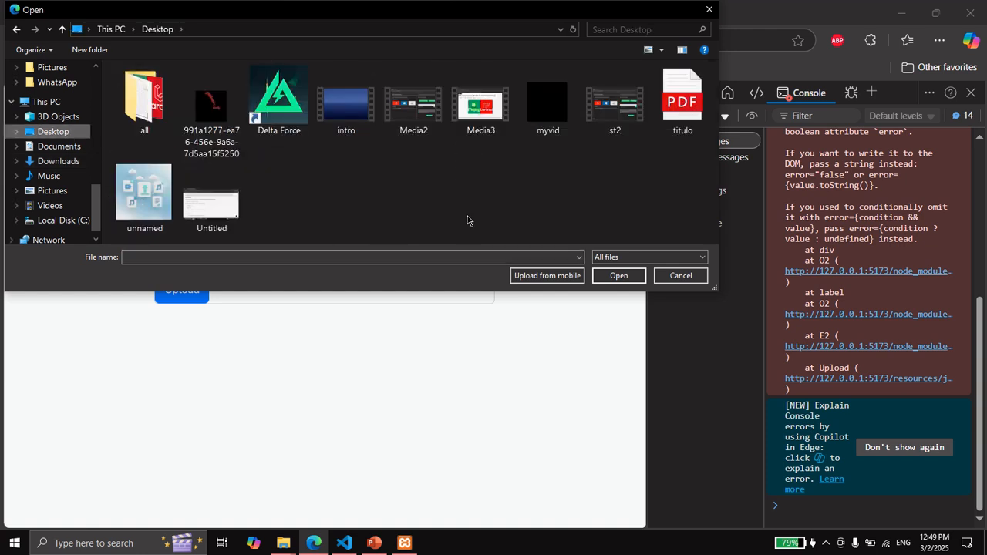
click(145, 192)
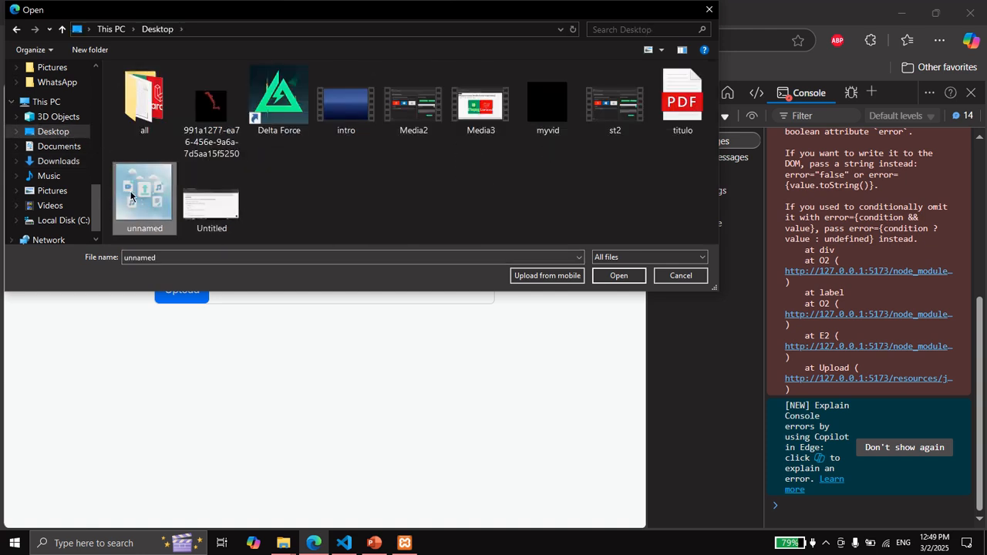
click(618, 275)
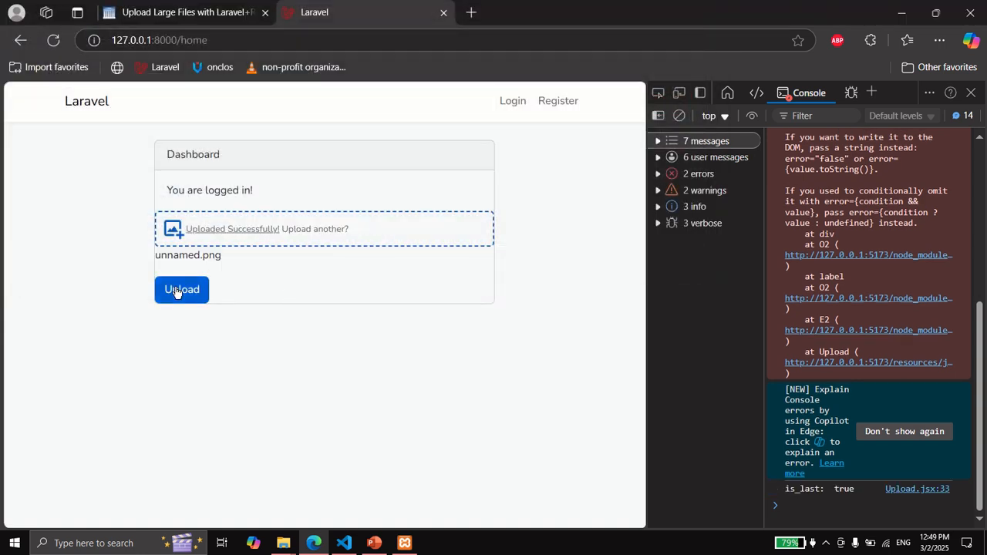
click(182, 290)
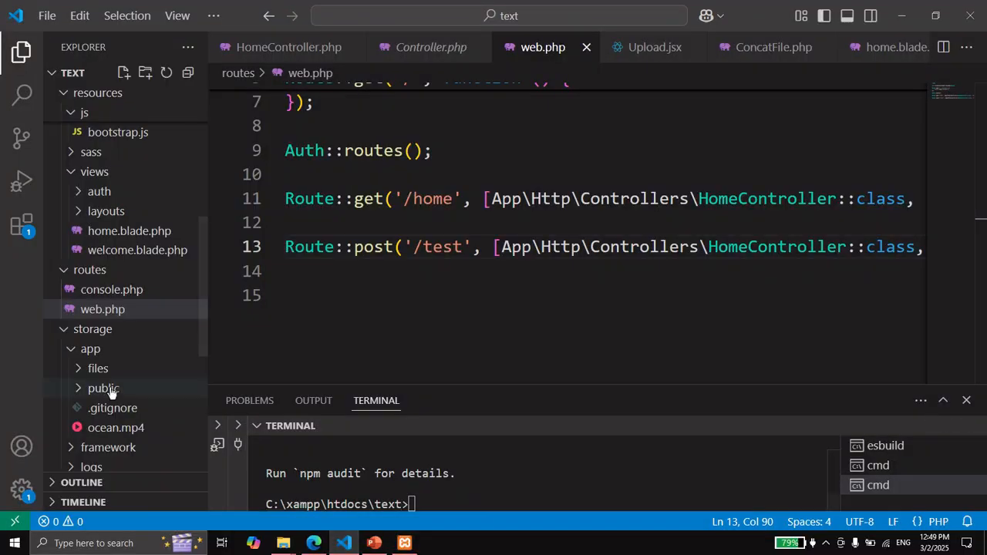
Reveal storage/app/files in Windows File Explorer to see the uploaded PNG
right_click(99, 342)
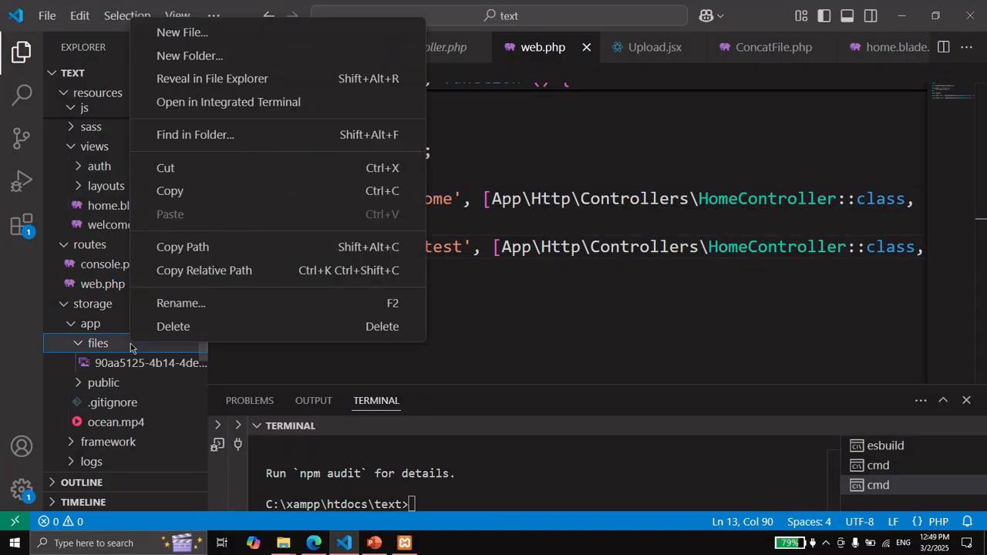
mouse_move(228, 101)
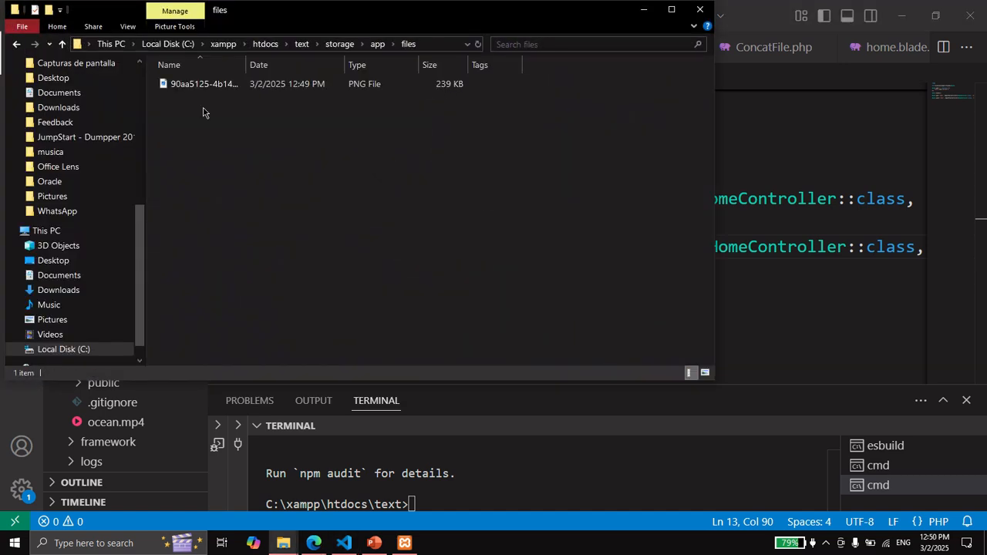
click(203, 83)
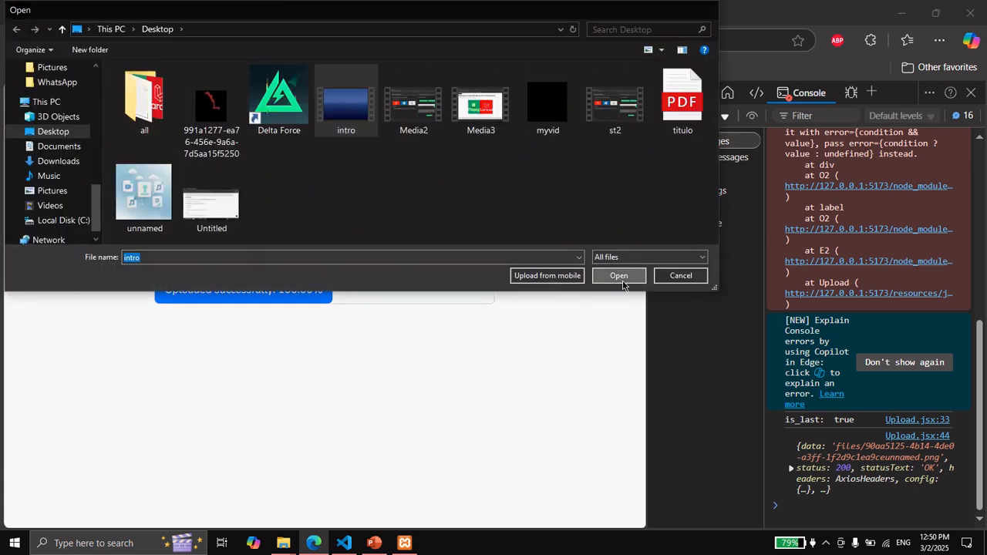
Upload intro.mp4 and watch its MP4 grow in the storage files folder window
click(619, 275)
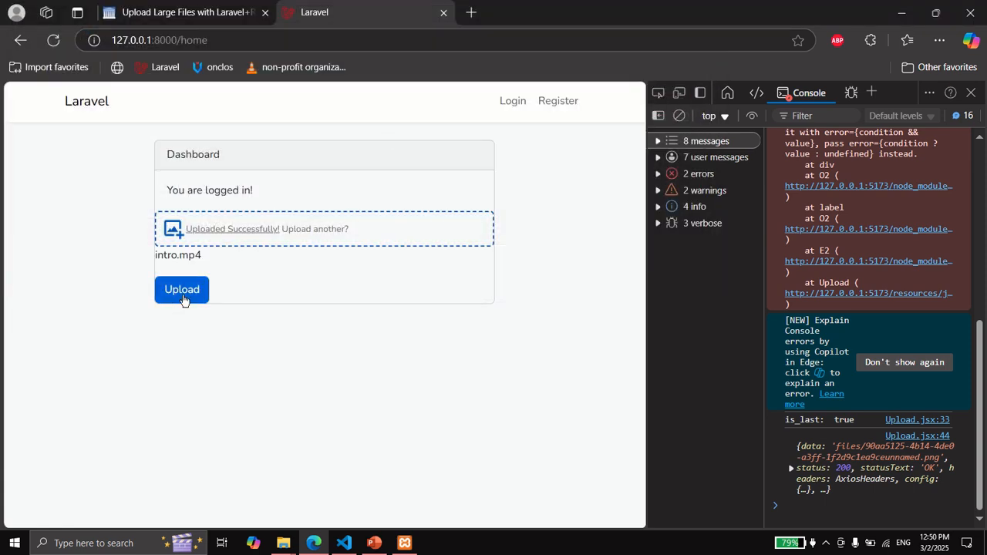
click(182, 290)
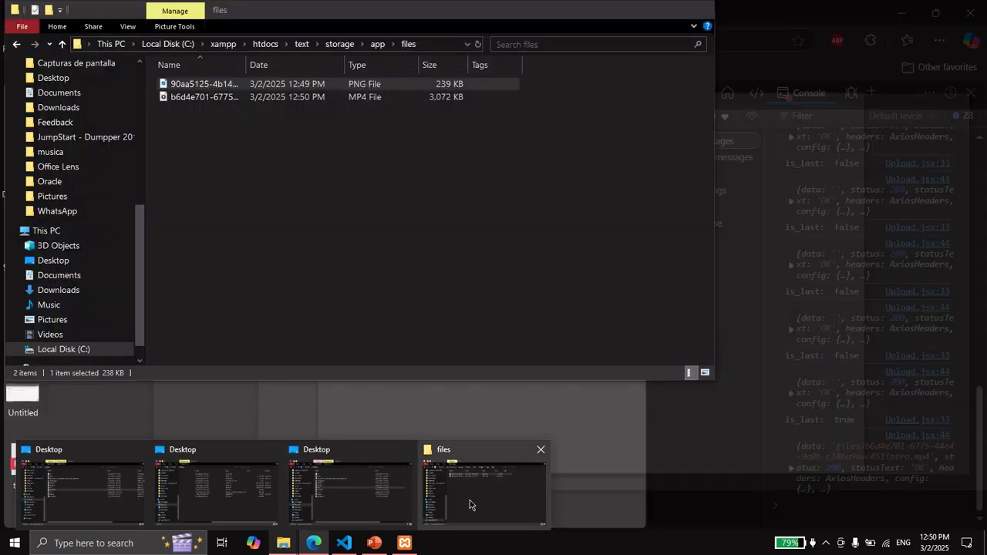
click(481, 491)
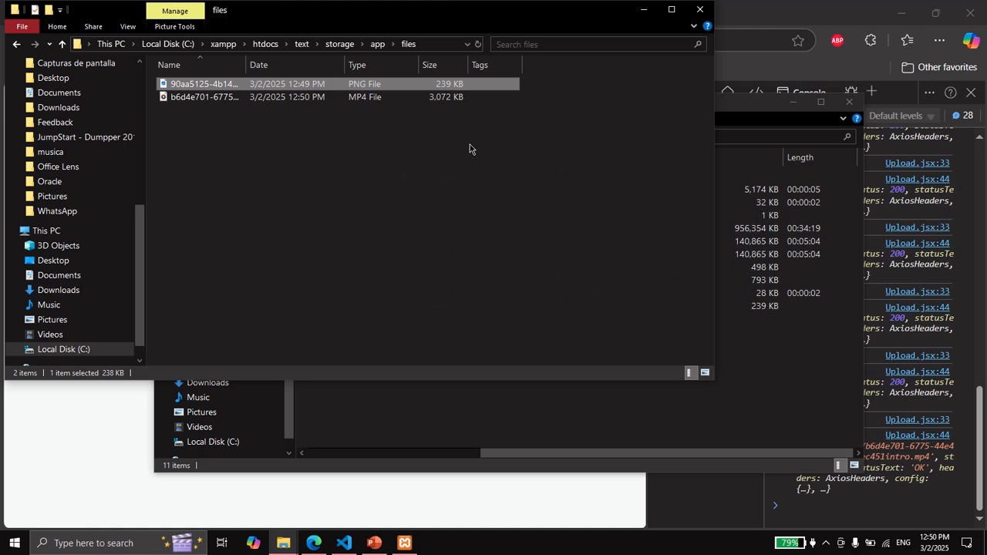
click(476, 43)
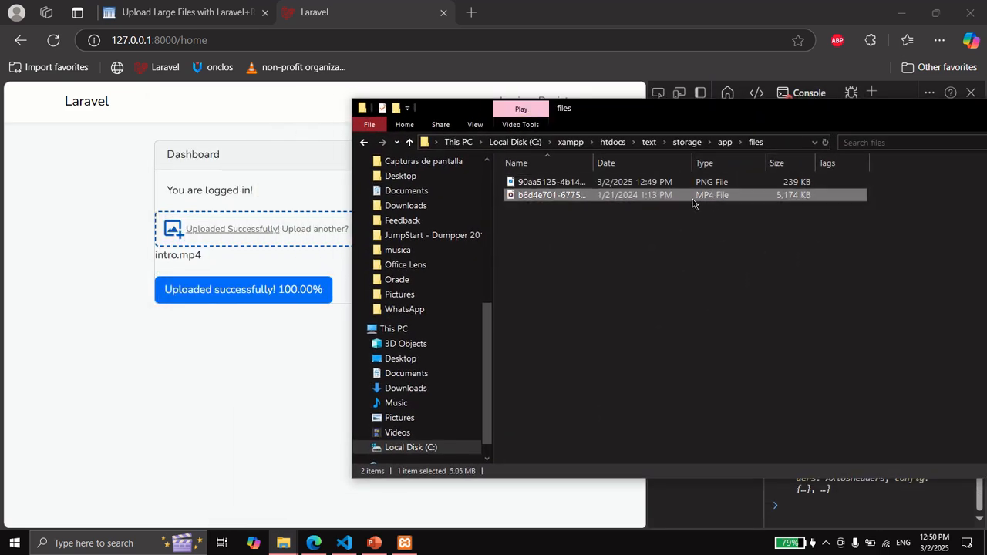
Play the assembled intro MP4 in Media Player, then close the player
double_click(552, 194)
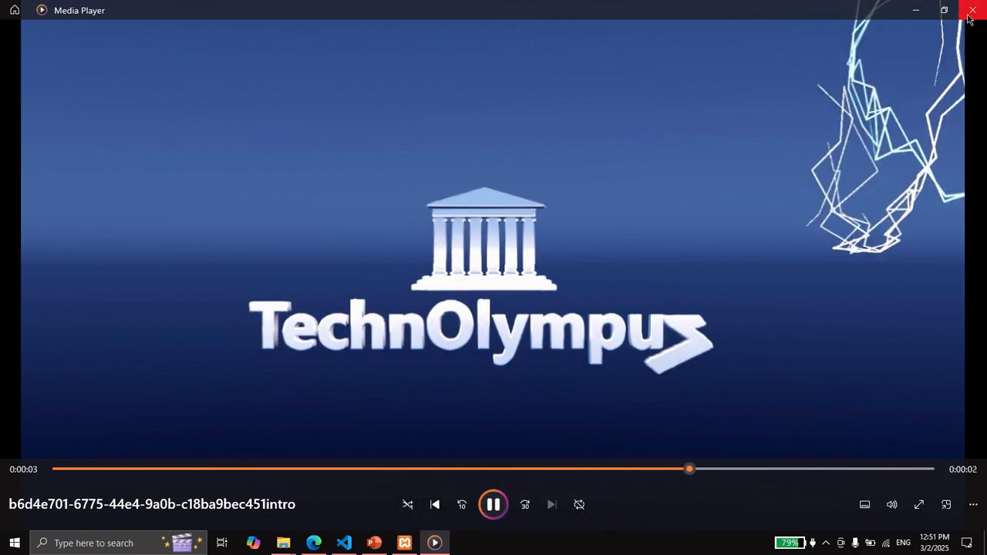
click(971, 9)
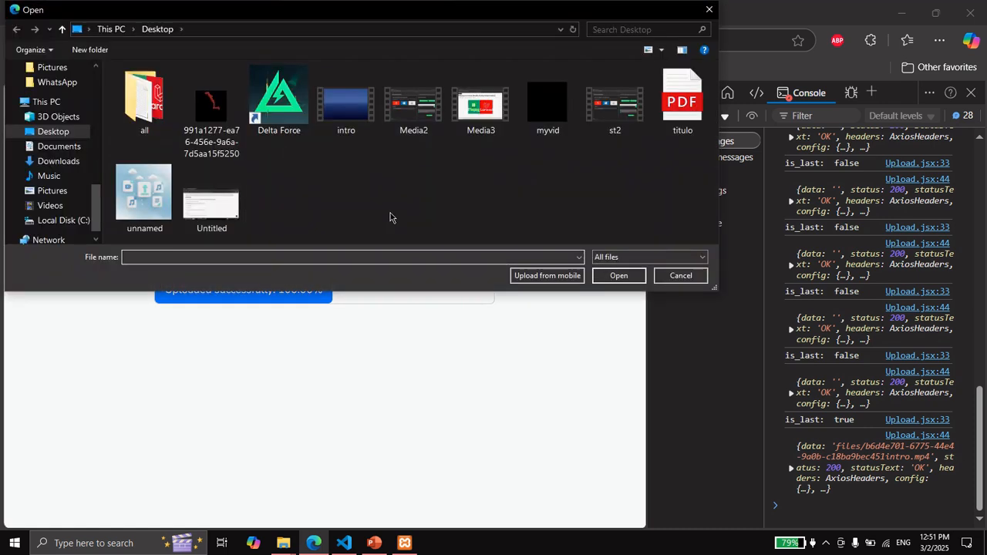
Upload Media2.mp4 and refresh the files folder to watch it grow to completion
click(413, 105)
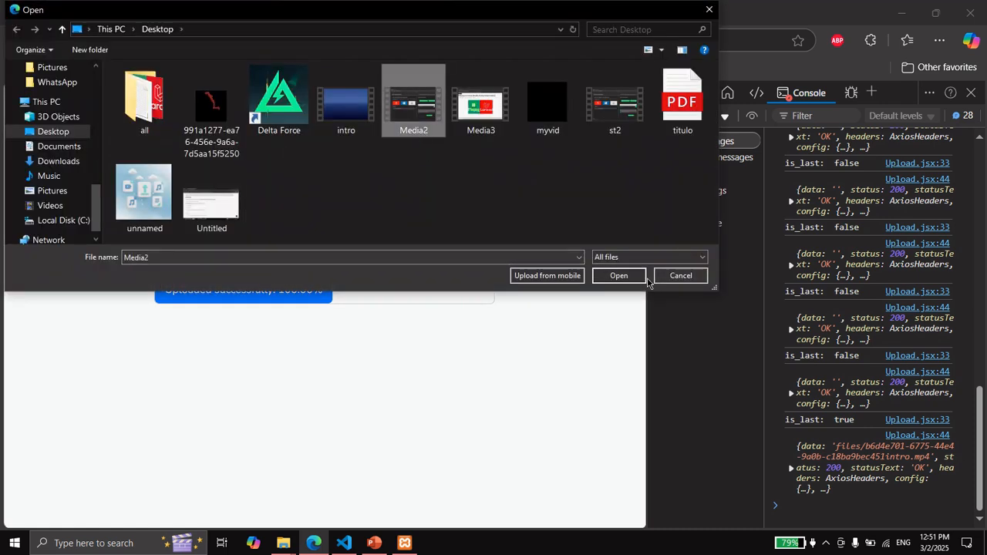
click(619, 275)
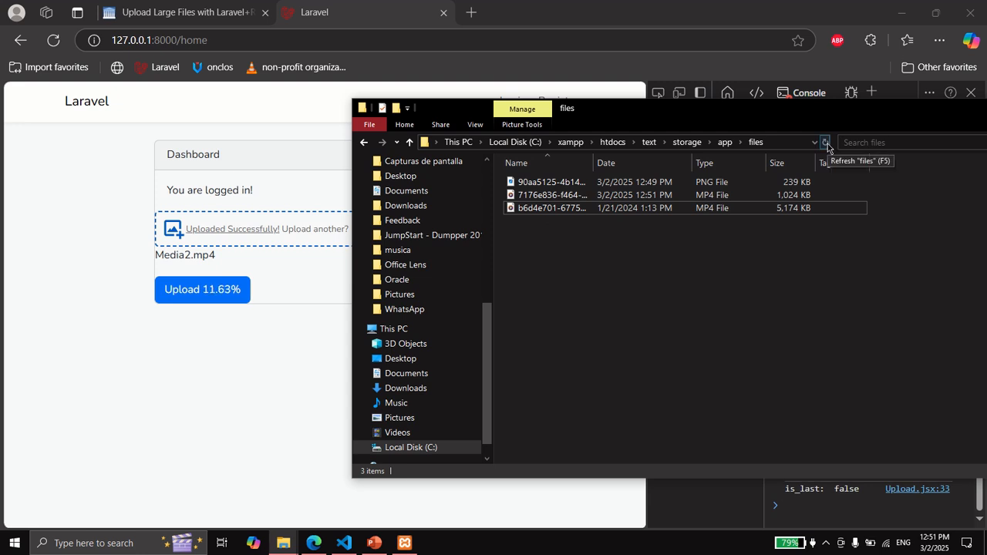
click(823, 141)
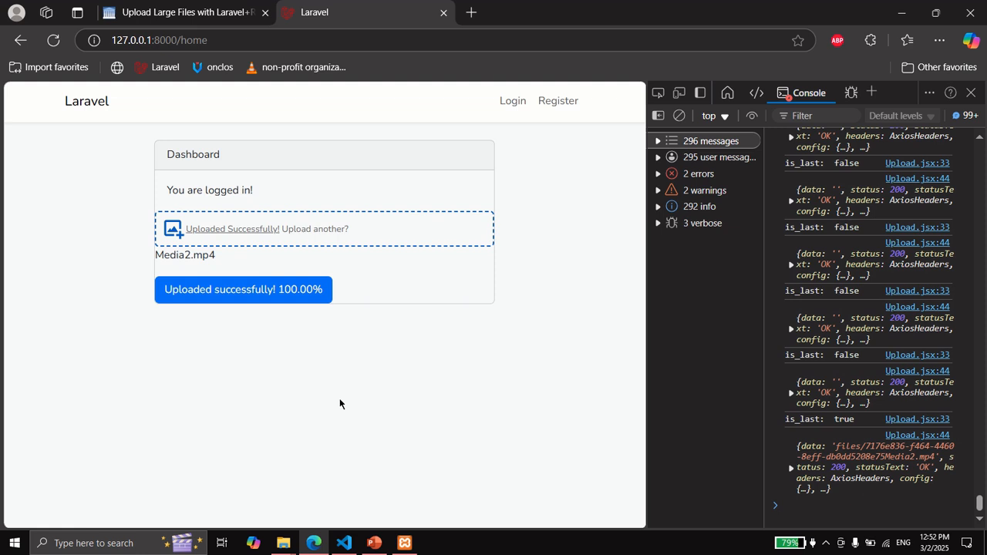
mouse_move(404, 398)
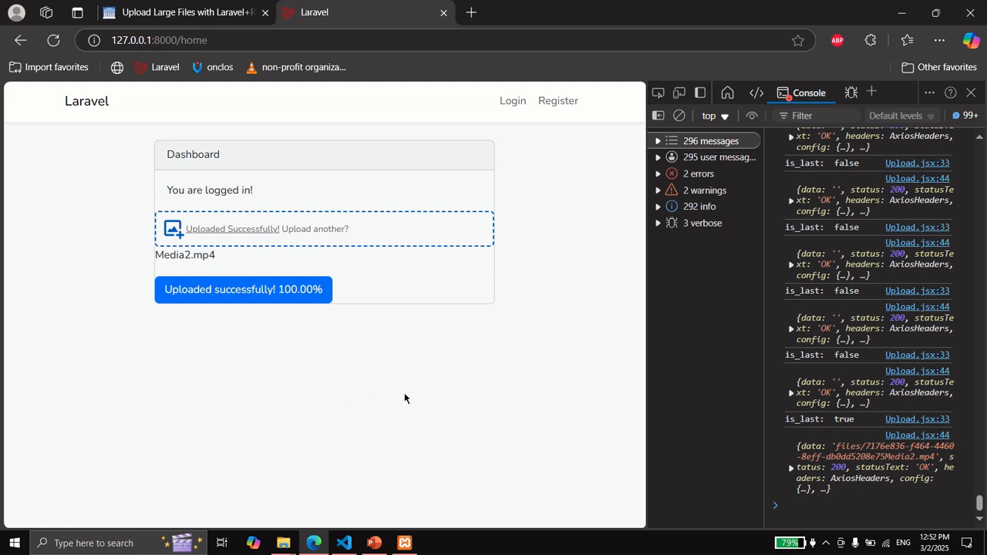